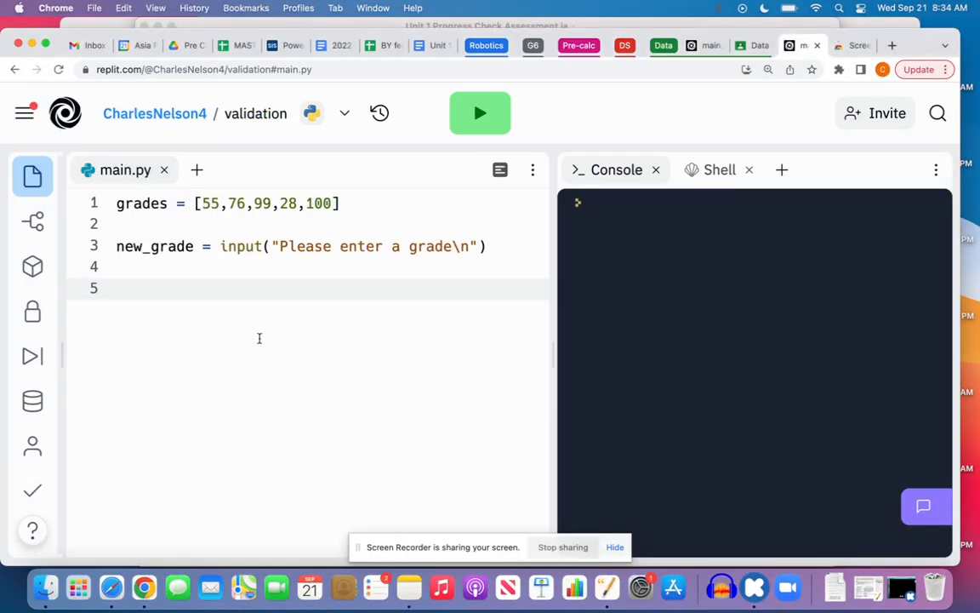
mouse_move(285, 237)
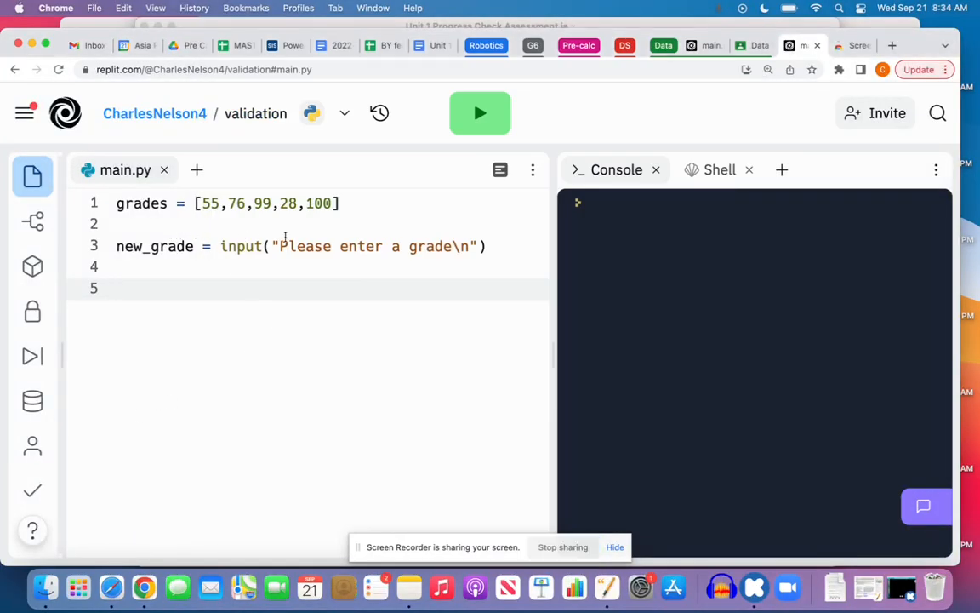
Look over the new_grade input line on line 3, then run main.py
click(119, 288)
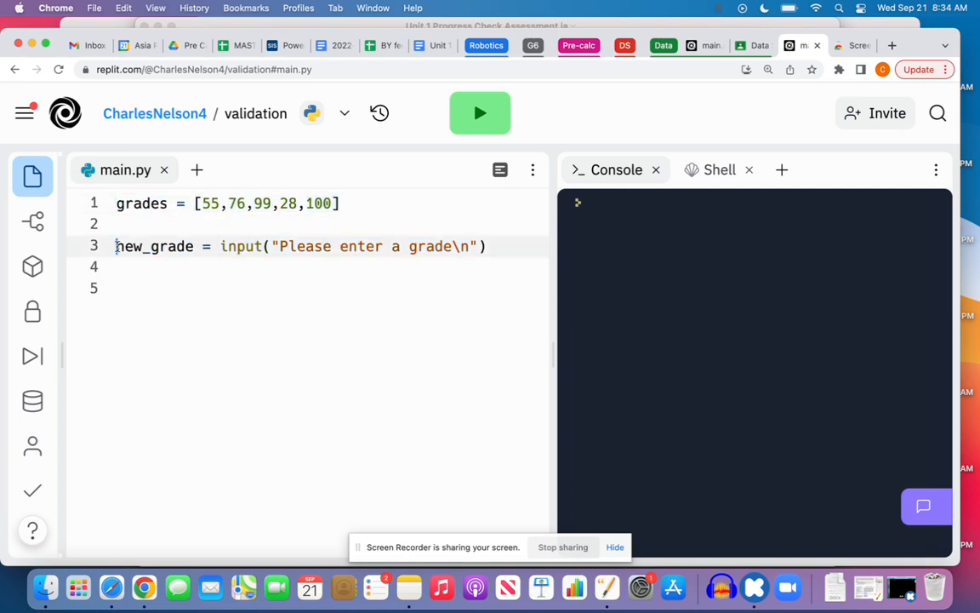
double_click(154, 246)
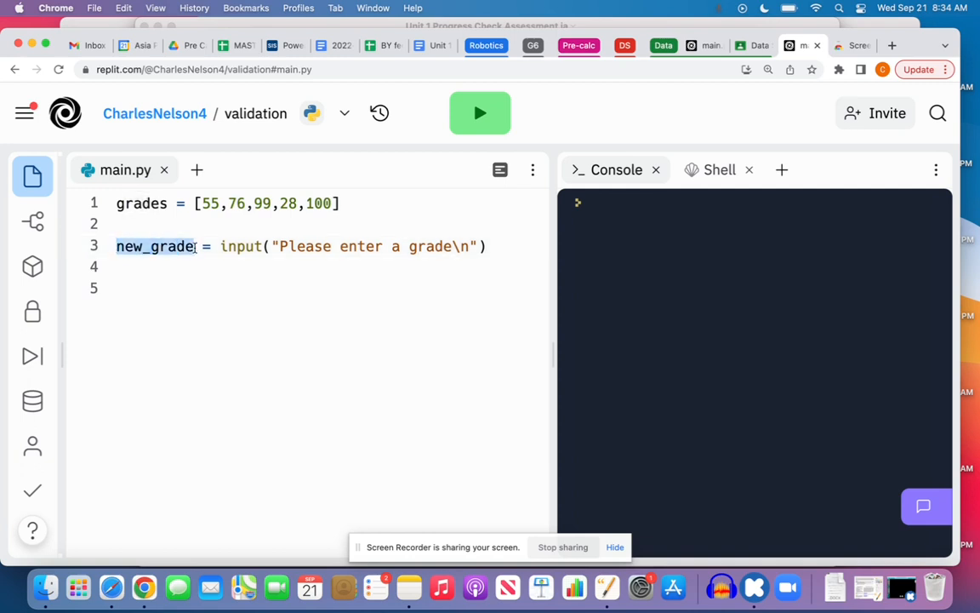
double_click(240, 246)
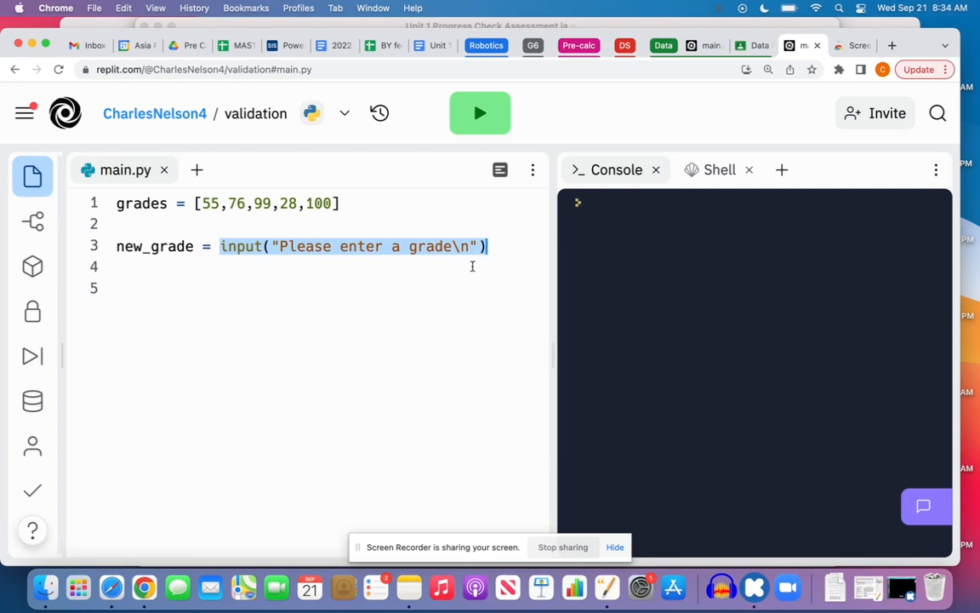
click(480, 113)
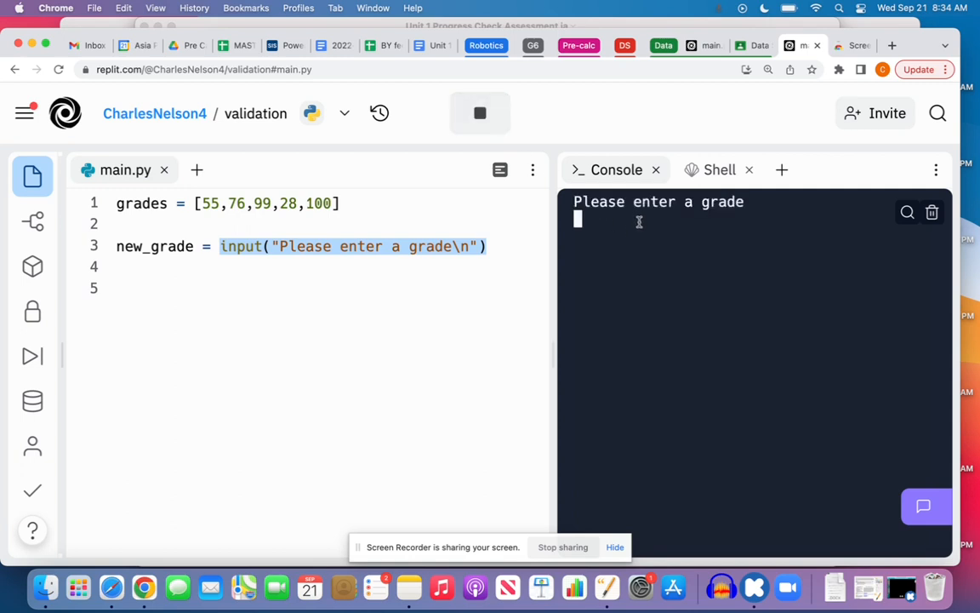
mouse_move(571, 232)
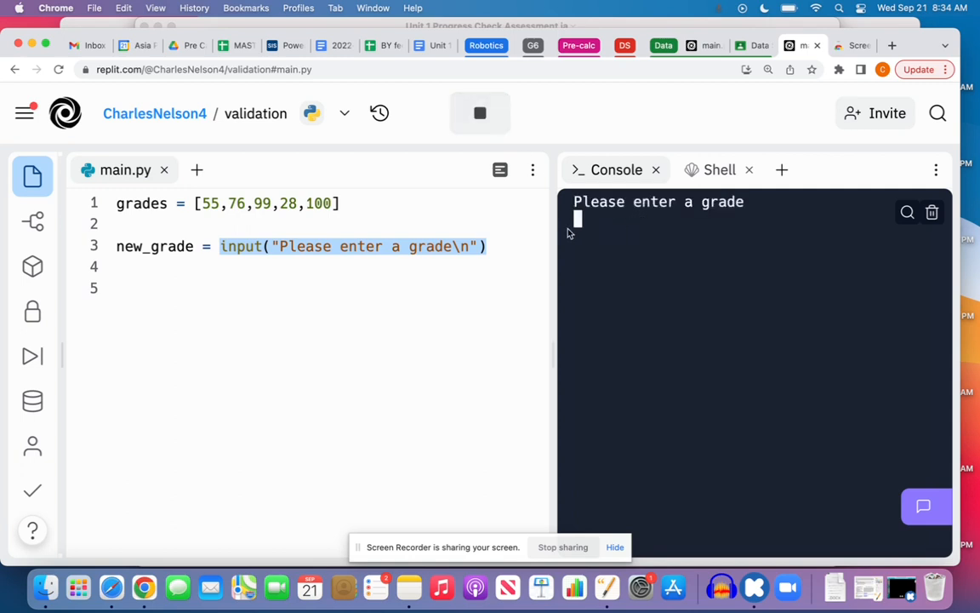
mouse_move(226, 275)
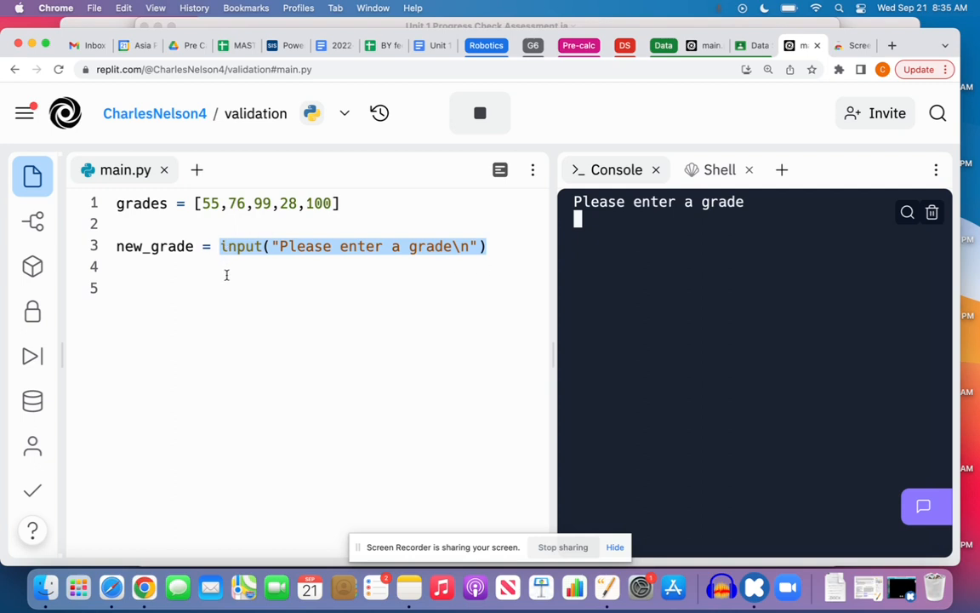
mouse_move(312, 189)
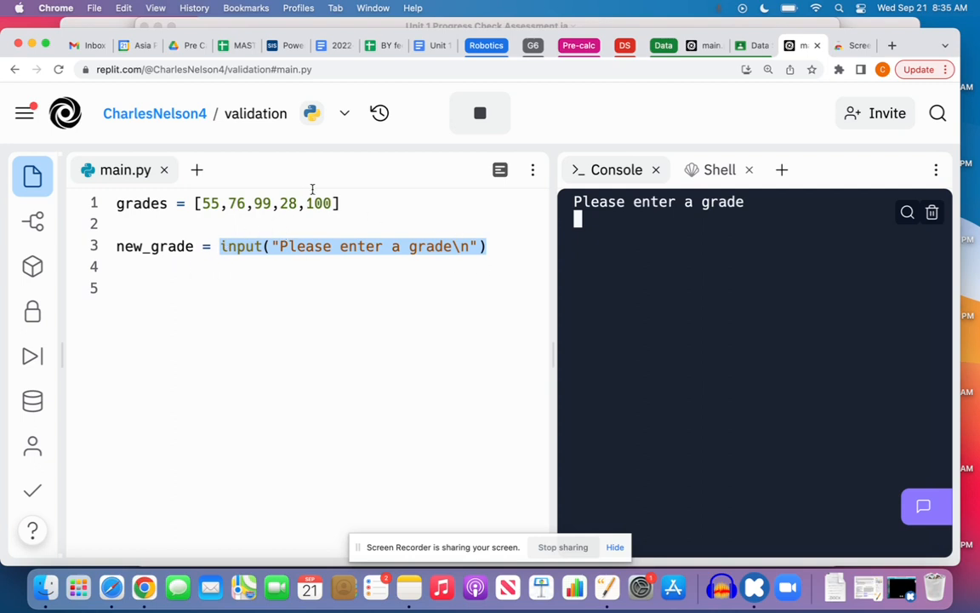
mouse_move(274, 279)
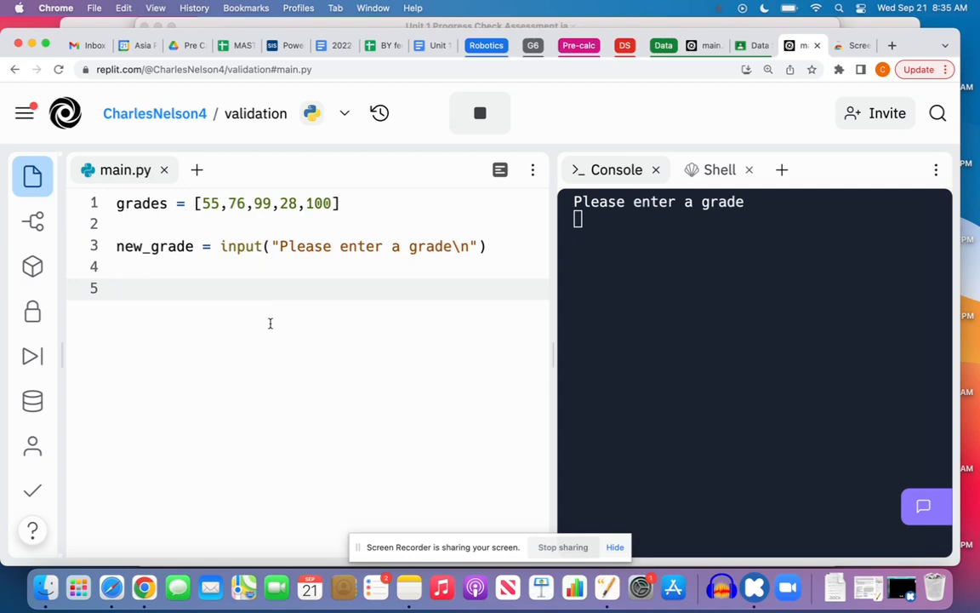
Add new_grade = int(new_grade) on line 5 and start a new line
text(new_gra)
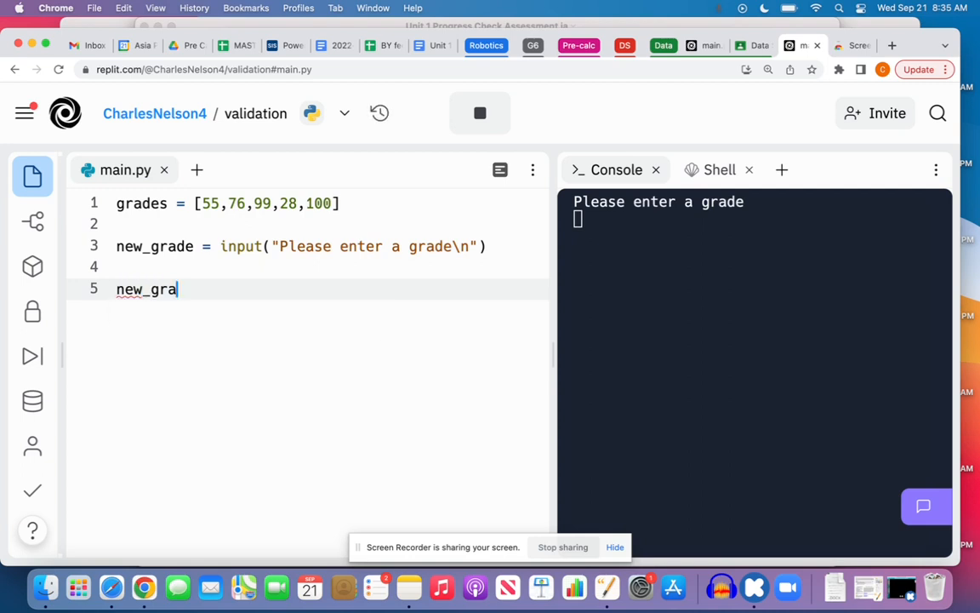
text(de = int()
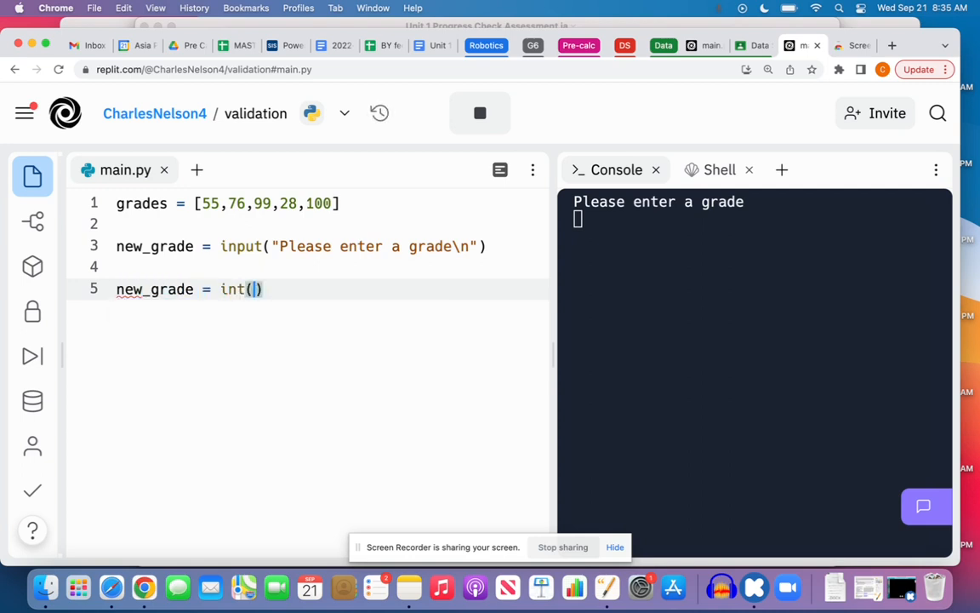
text(new_gr)
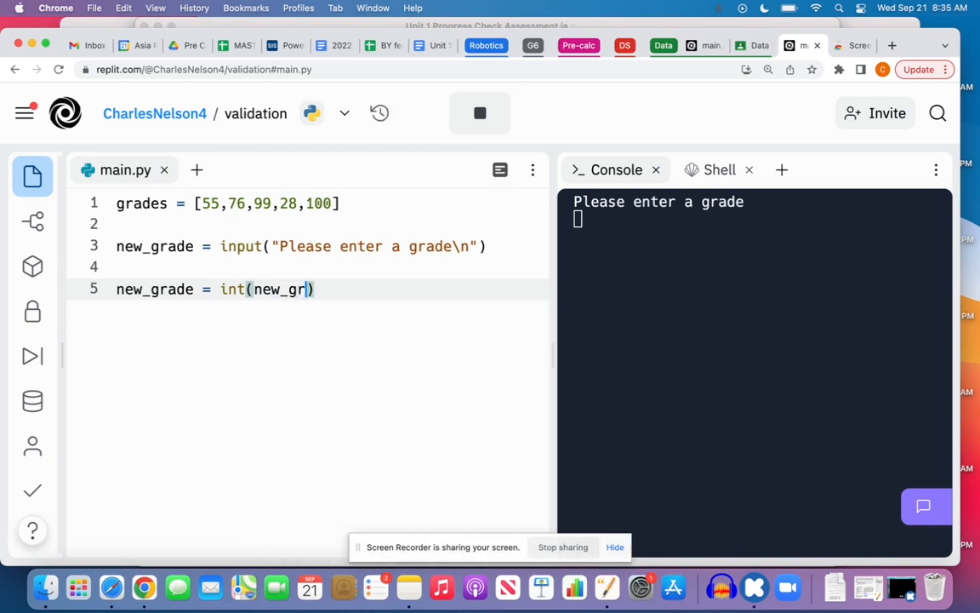
text(ade)
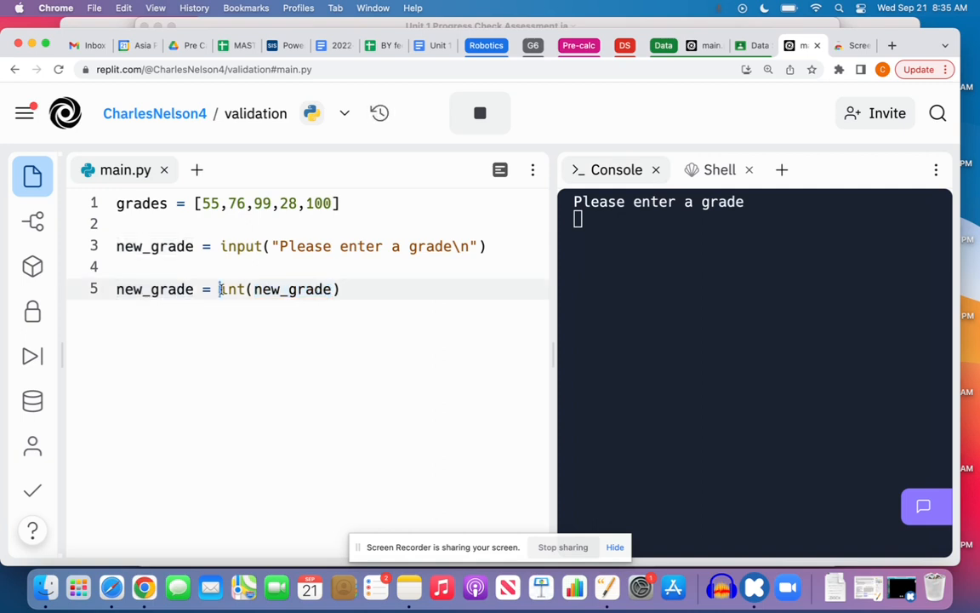
double_click(232, 288)
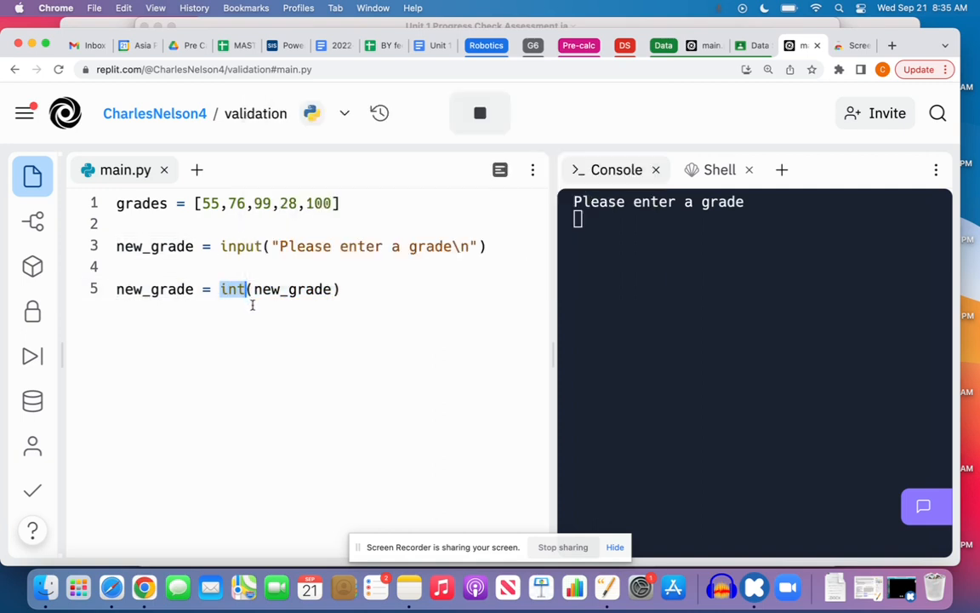
key(Return)
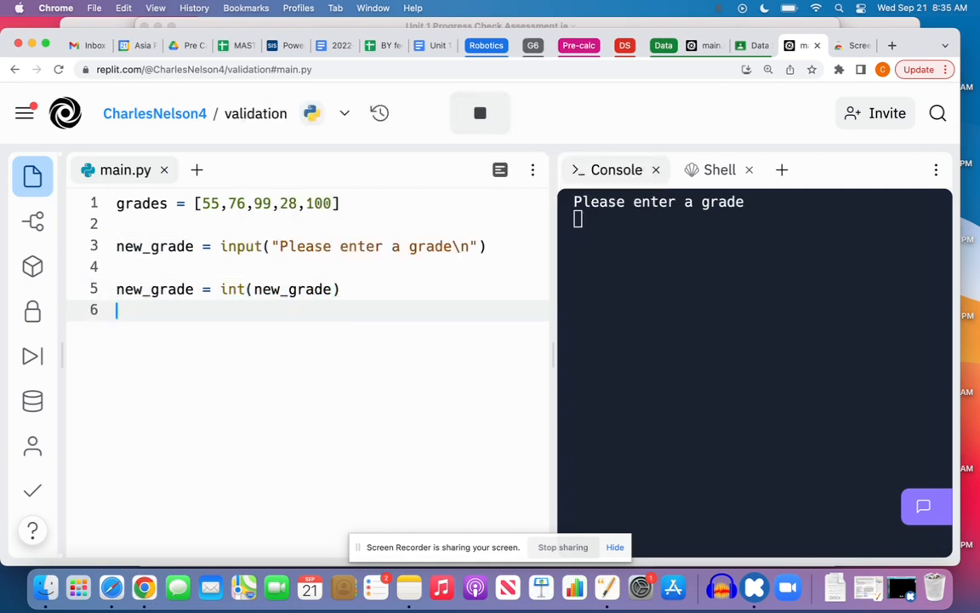
Add print(new_grade) below the conversion and stop the running program
text(print()
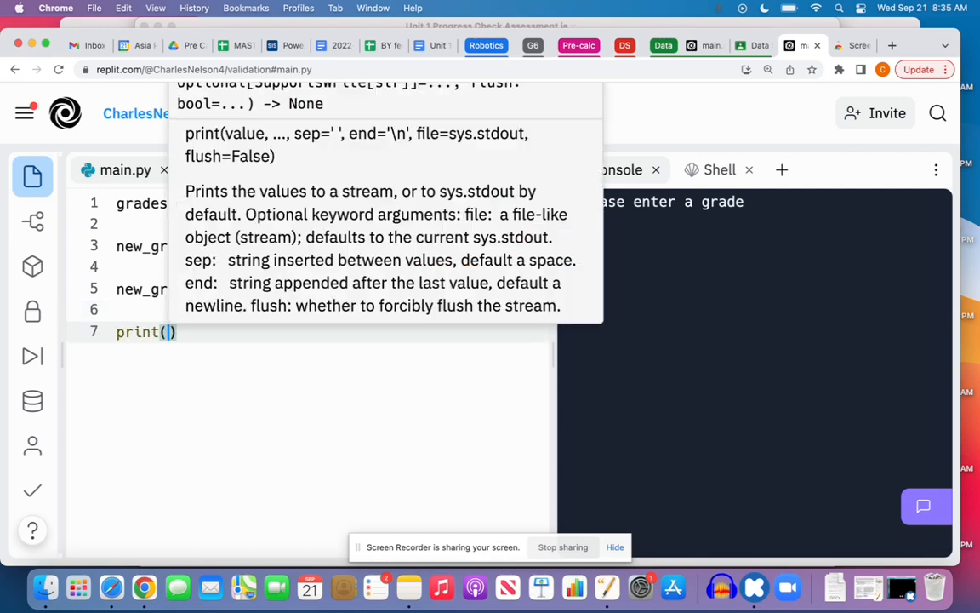
text(new_grade)
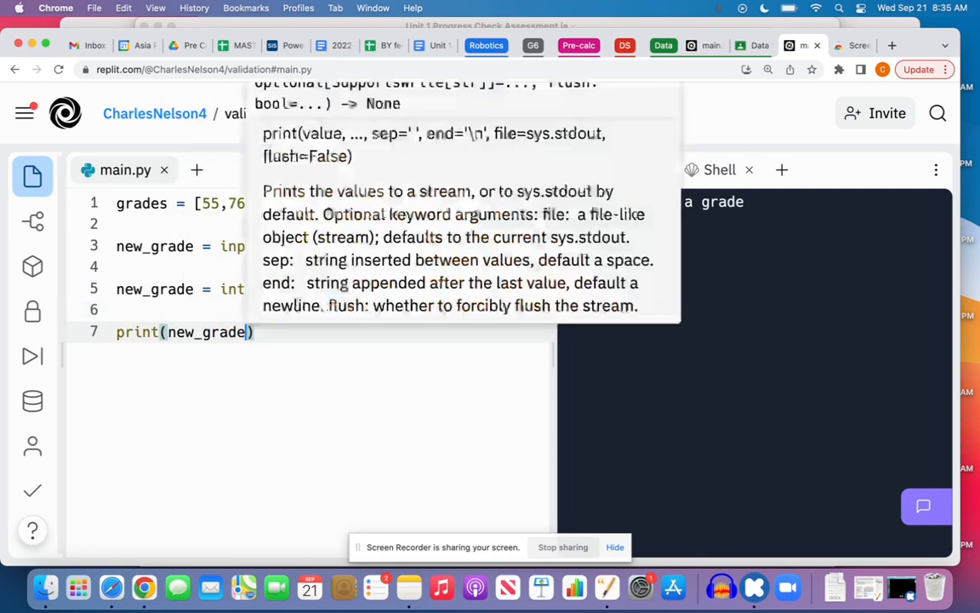
click(479, 113)
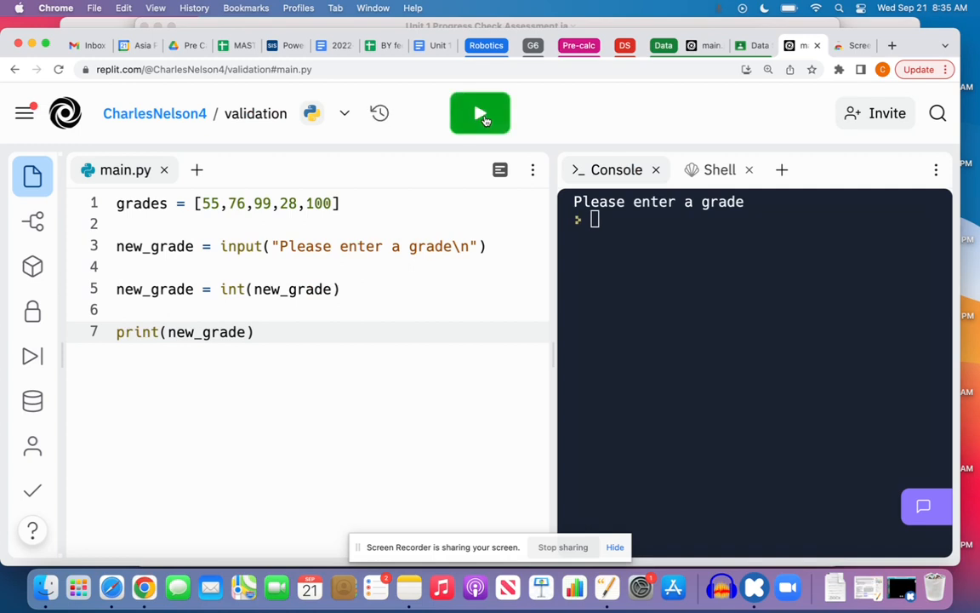
Run the script with input 90, then rerun entering 'nelson' to trigger ValueError
click(480, 113)
text(90)
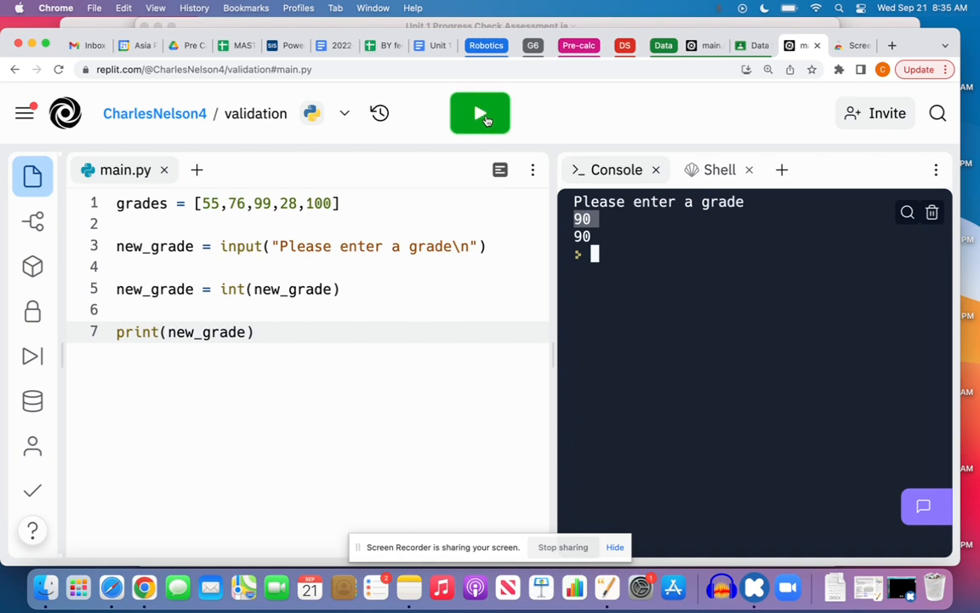
click(480, 114)
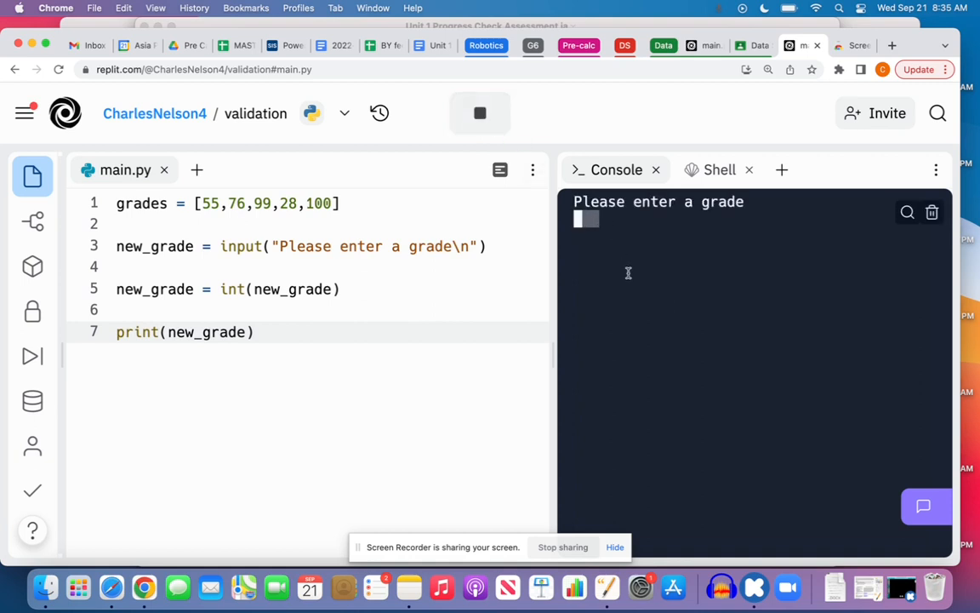
text(nelson)
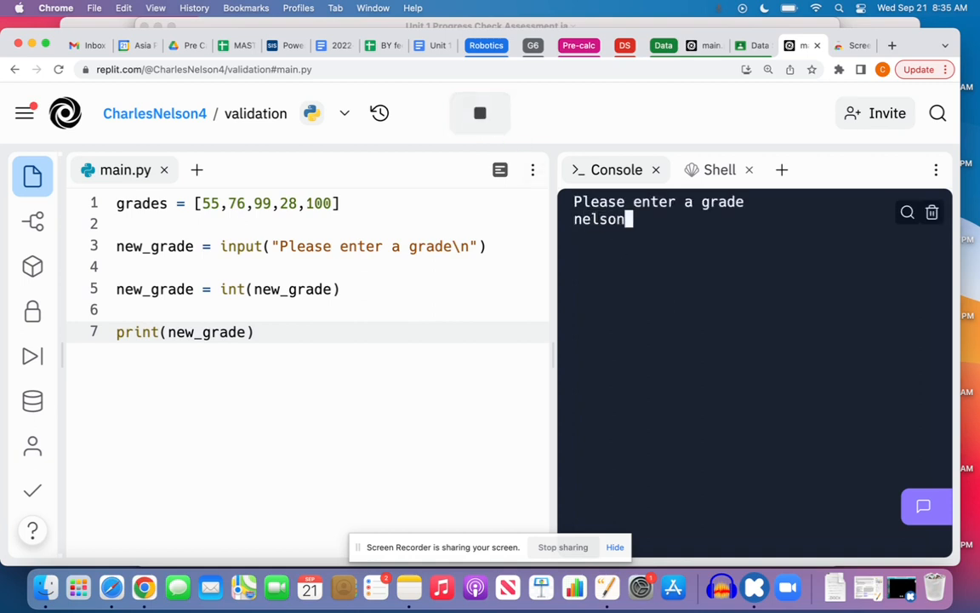
key(Return)
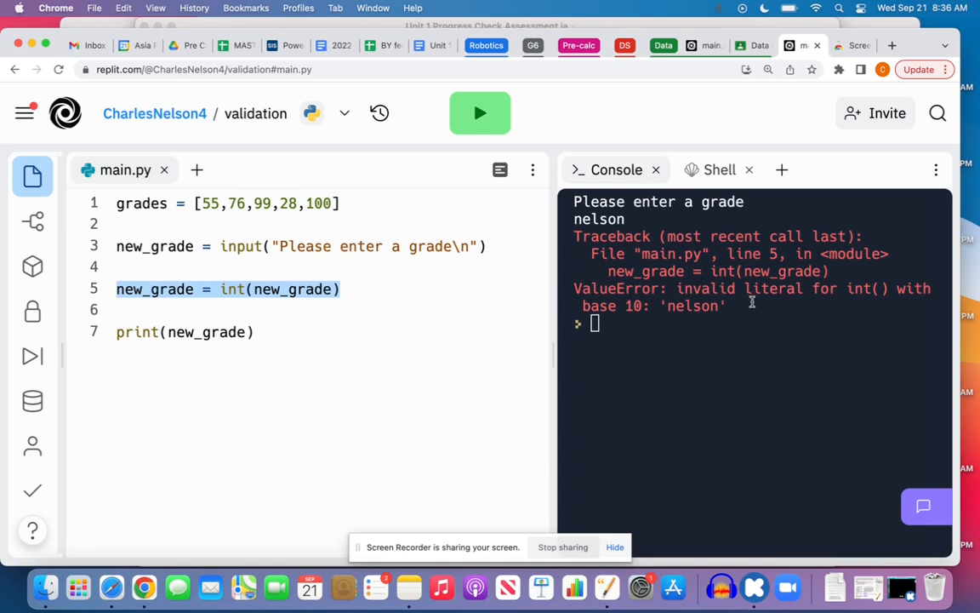
mouse_move(355, 323)
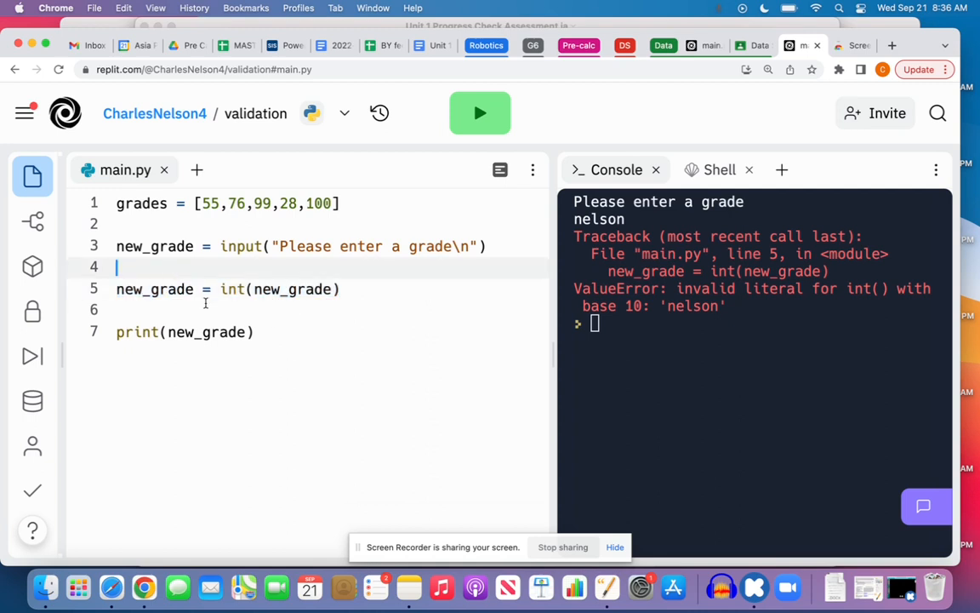
Wrap the int() conversion in try/except that prints 'Invalid grade'
text(t)
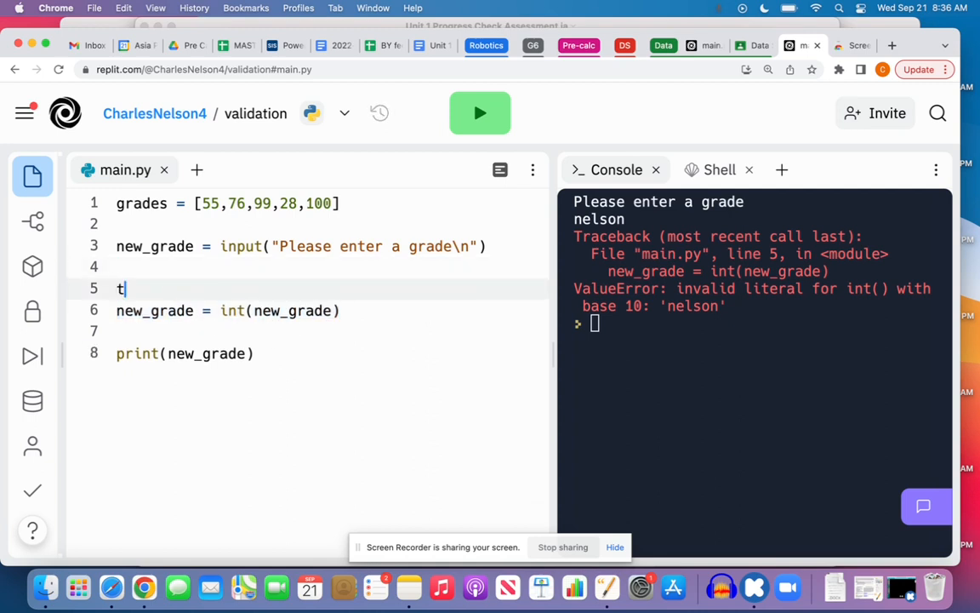
text(ry:)
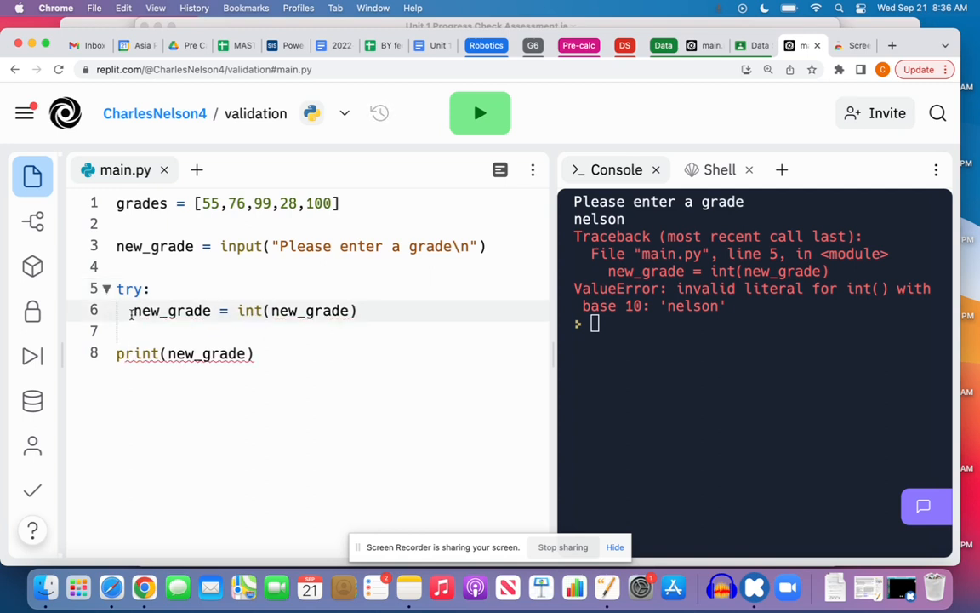
double_click(143, 311)
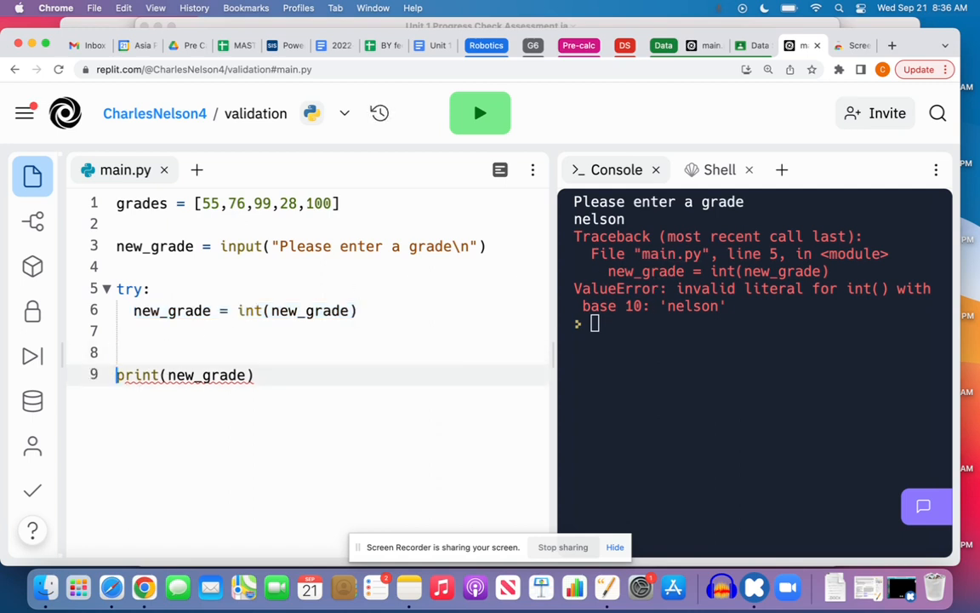
text(except:)
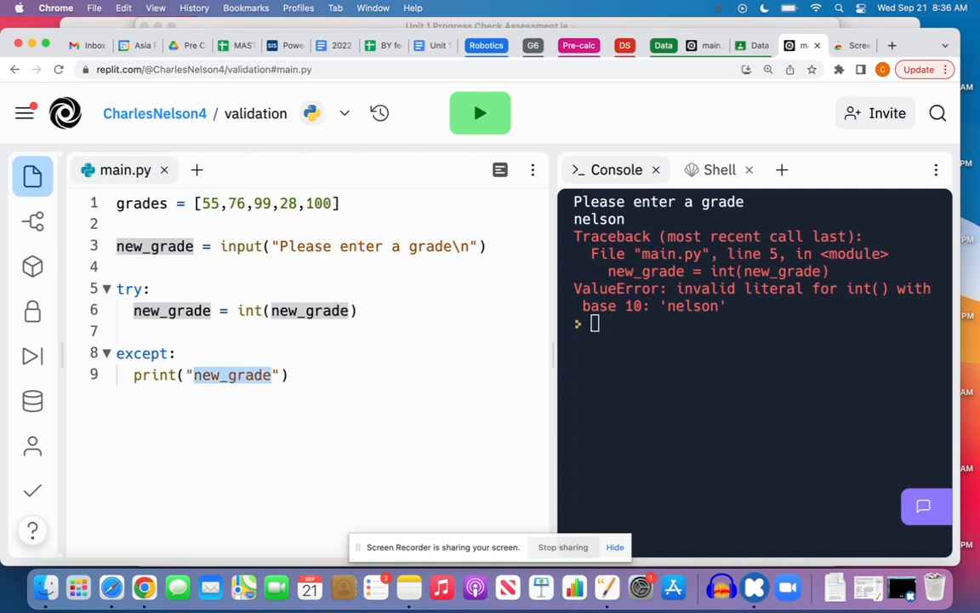
text(Invalid)
text(print(")
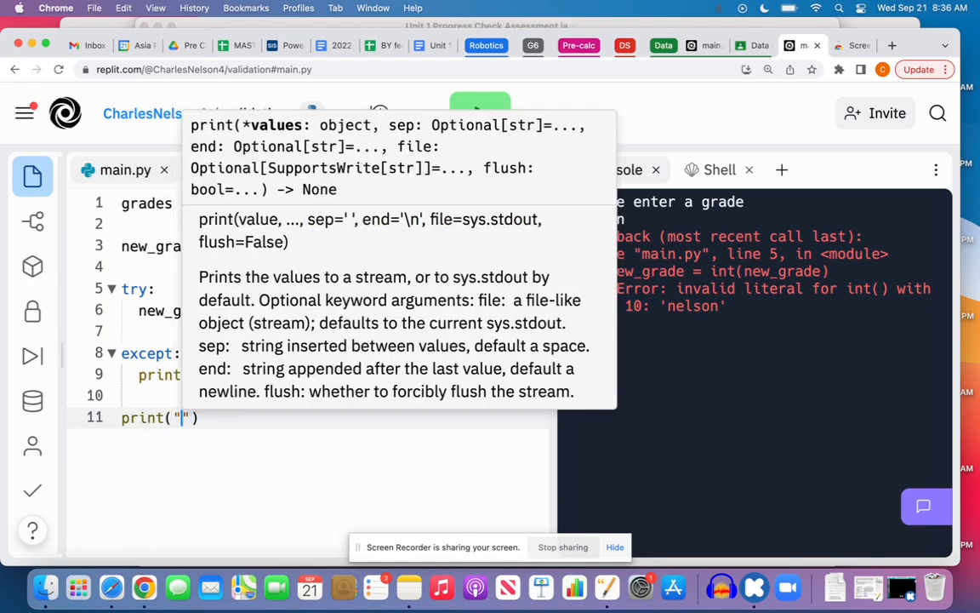
Add a final print("Thank you") line and run the script
text(Thank yo)
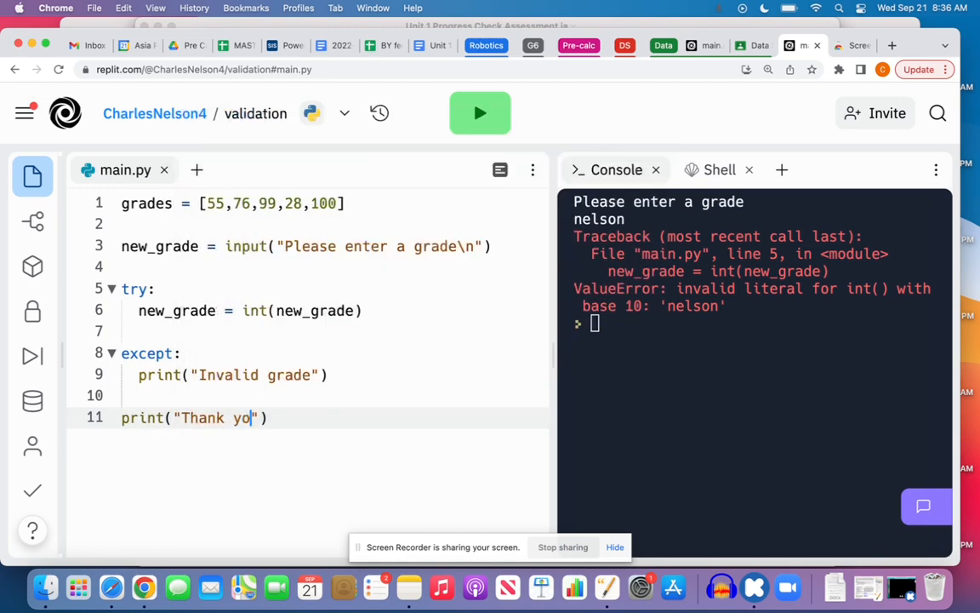
text(u)
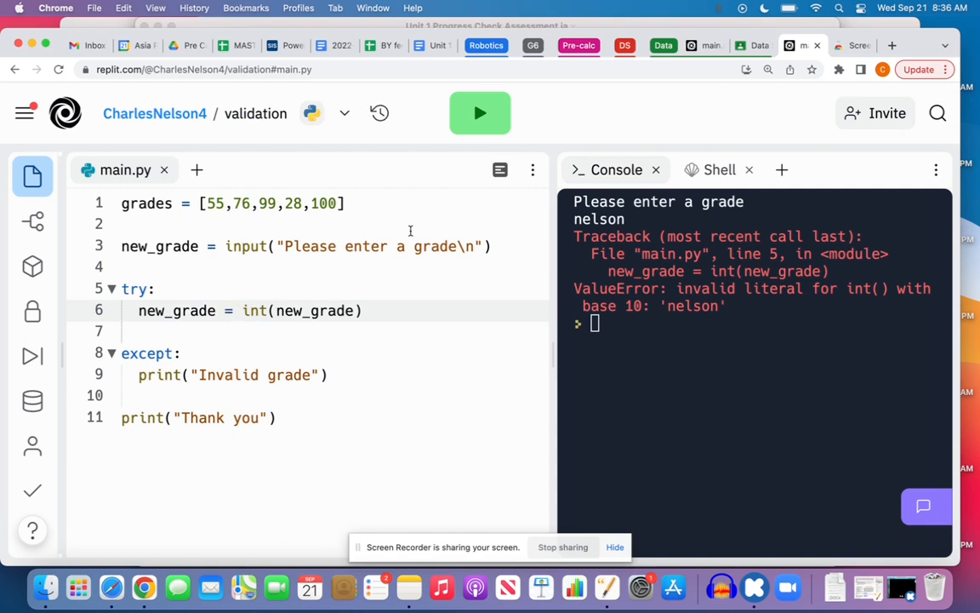
click(480, 113)
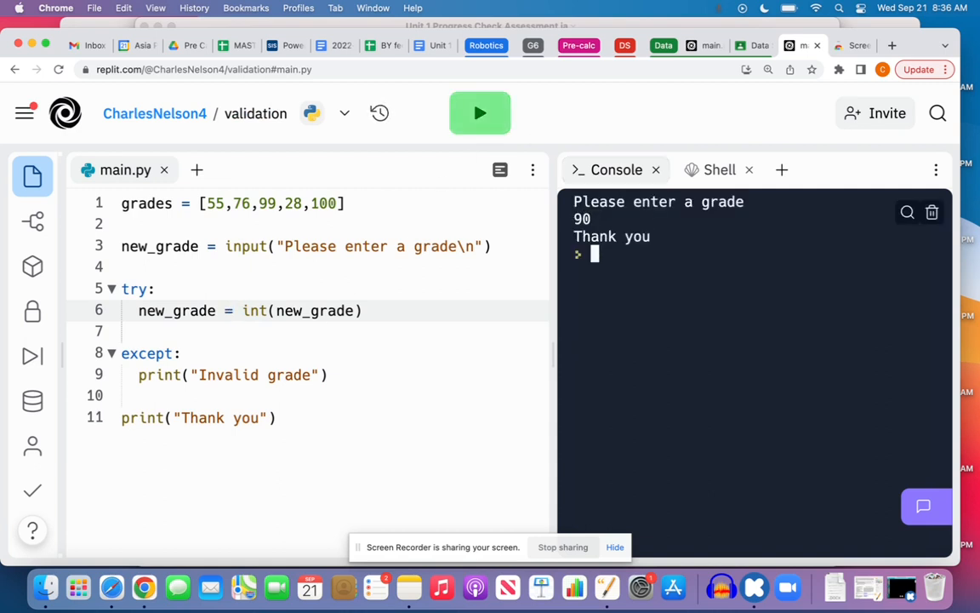
Rerun with bad input, then highlight the except, int() and 'Invalid grade' lines
click(480, 112)
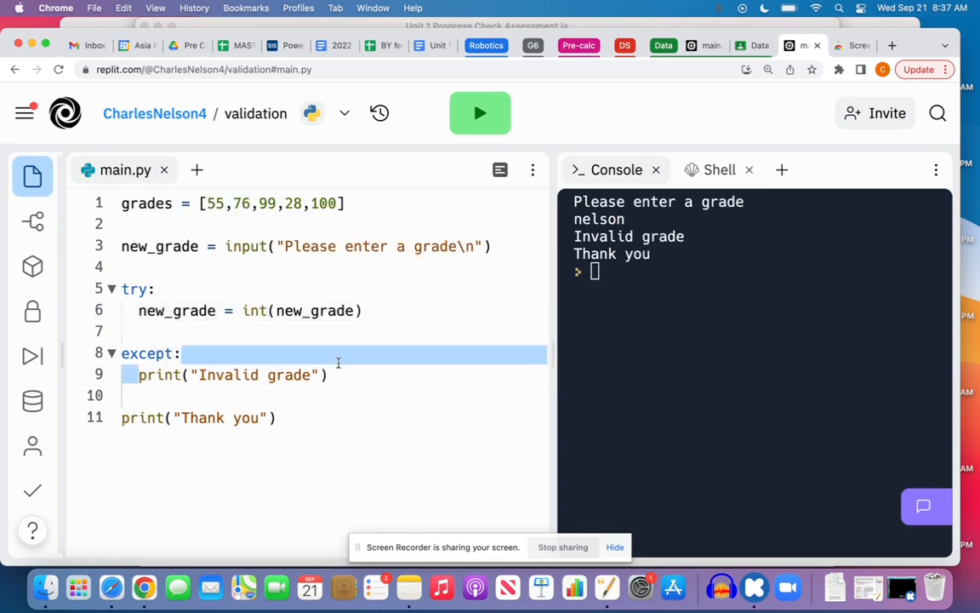
click(136, 310)
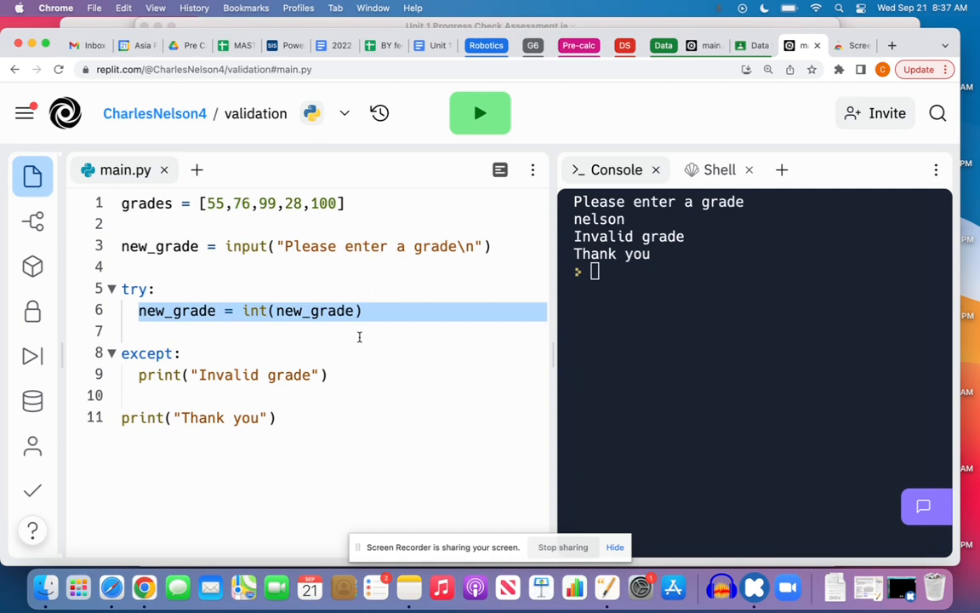
click(124, 331)
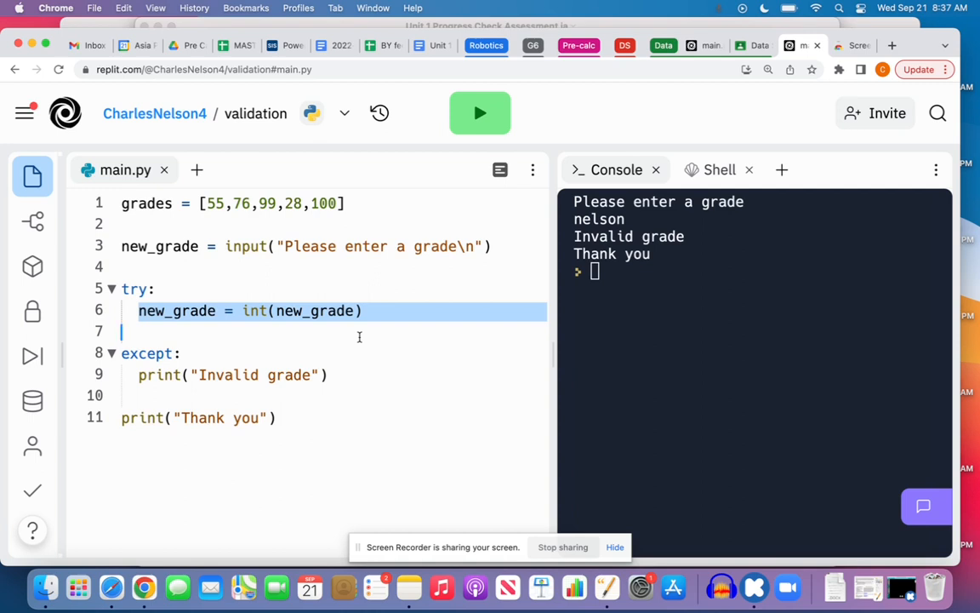
mouse_move(689, 283)
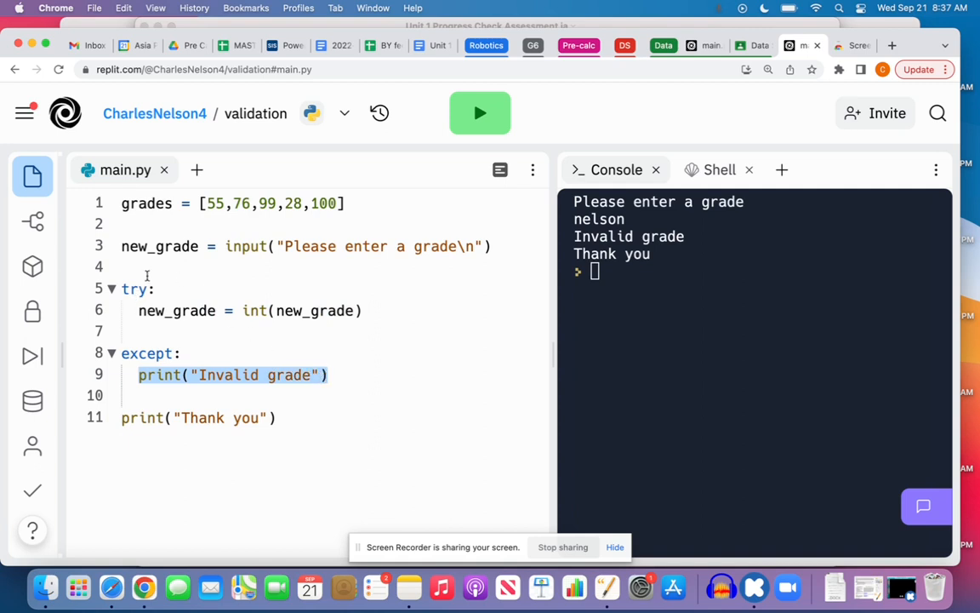
click(123, 267)
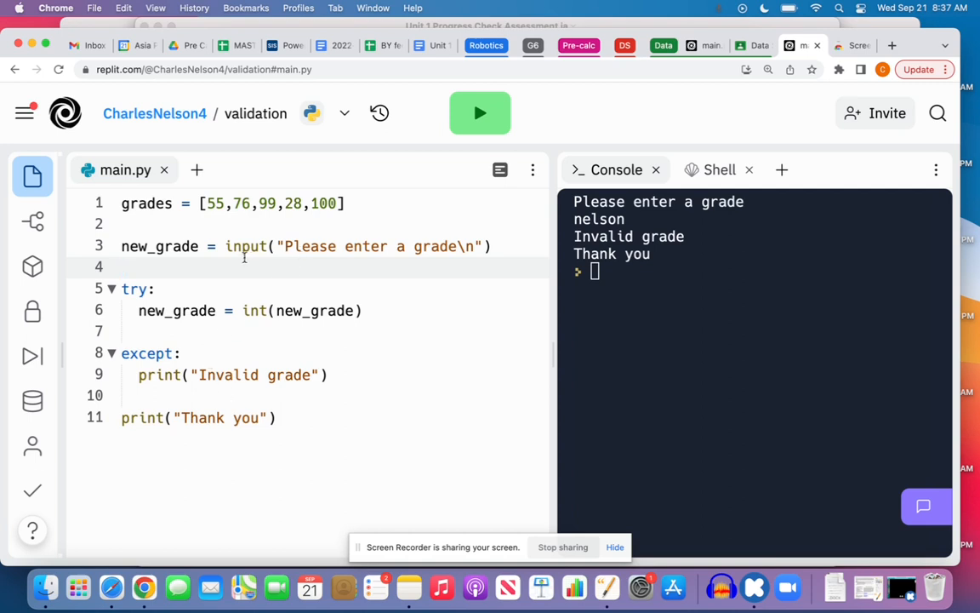
Insert 'while problem == true:' above the try block to loop it
click(122, 267)
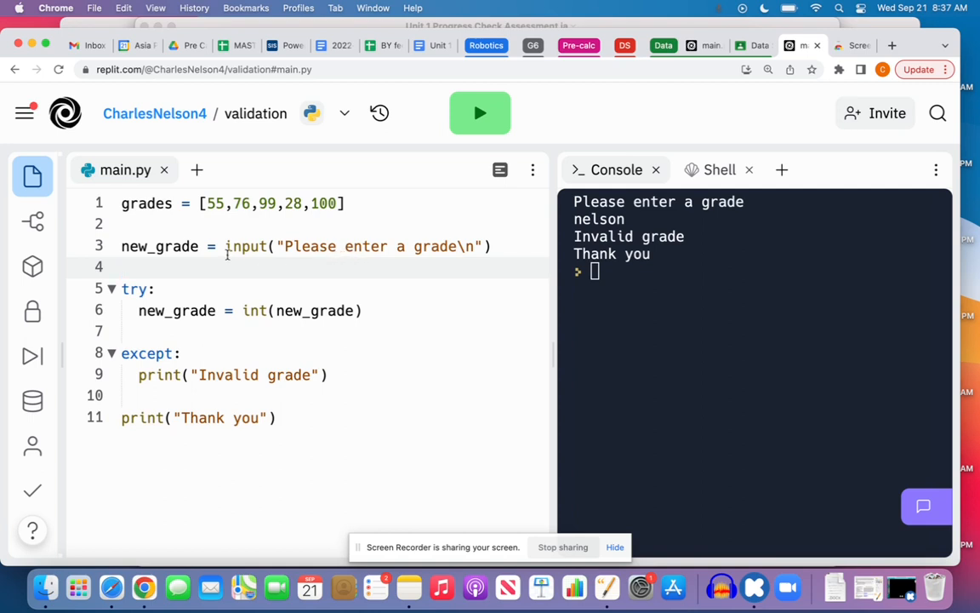
mouse_move(404, 331)
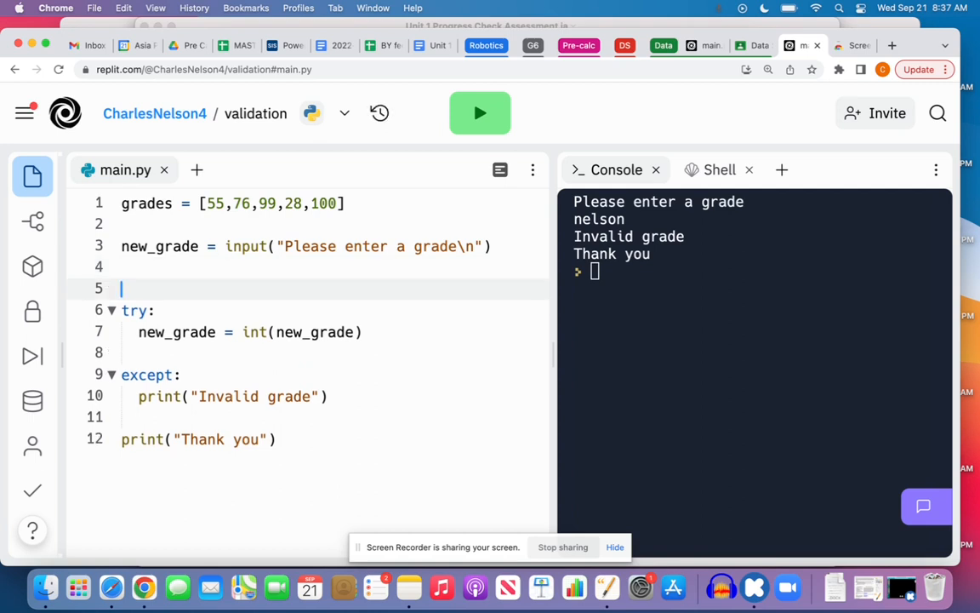
text(while)
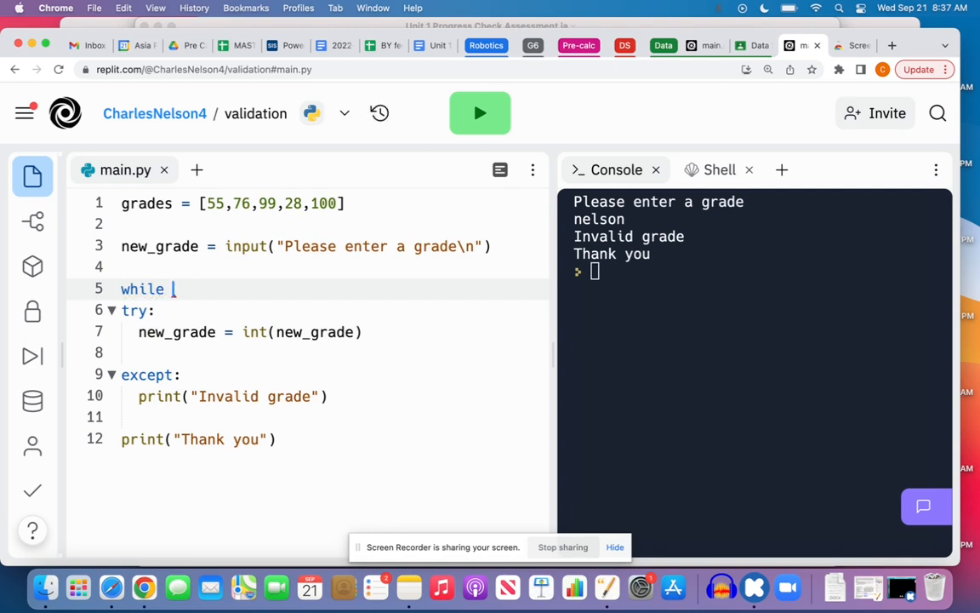
text(problem ==)
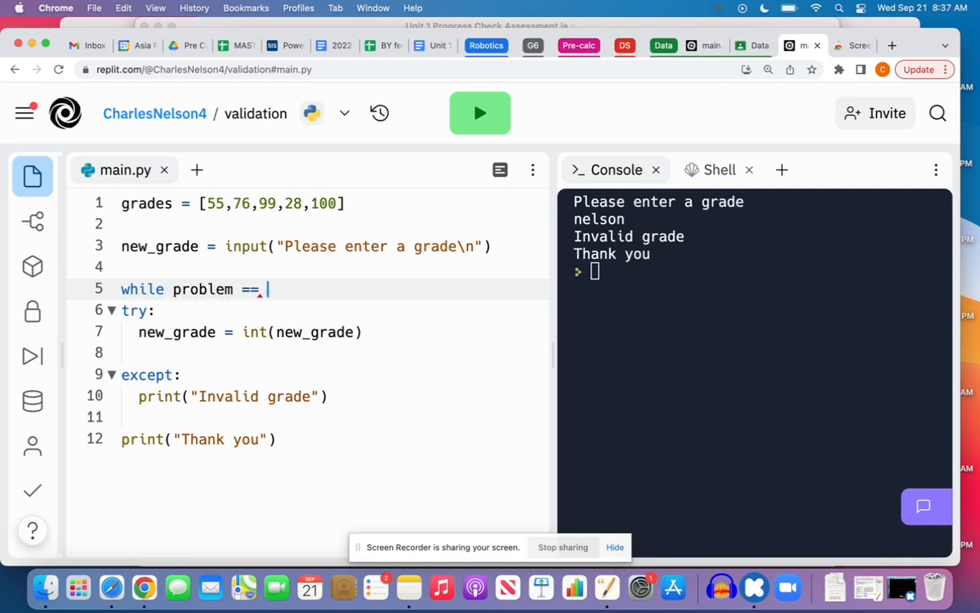
text(true)
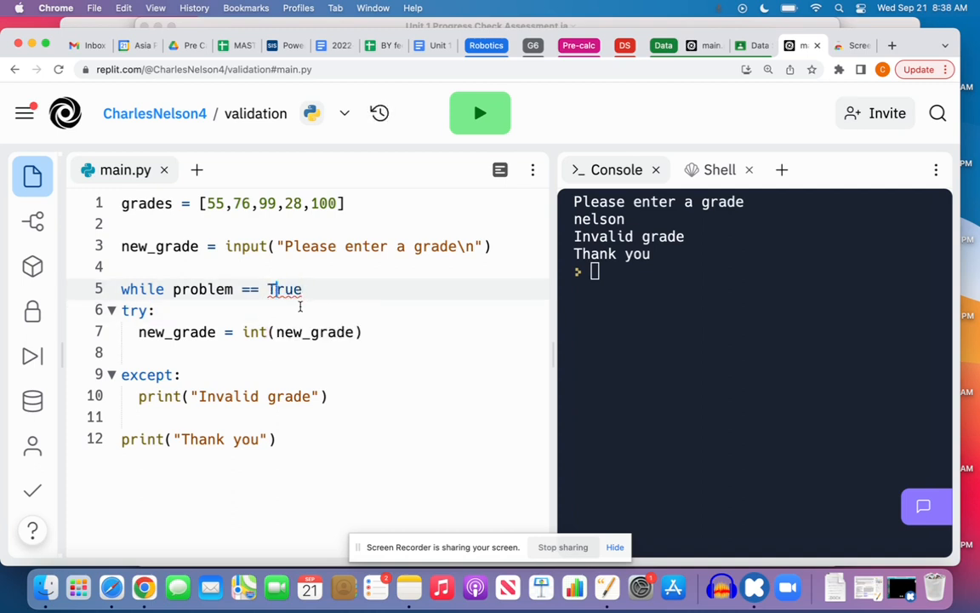
text(tuplerue)
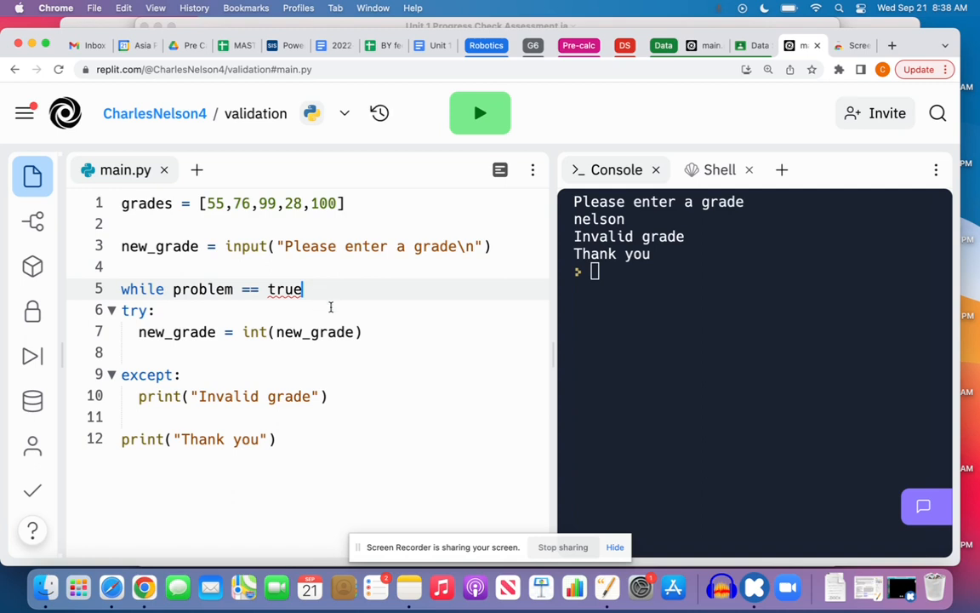
text(:)
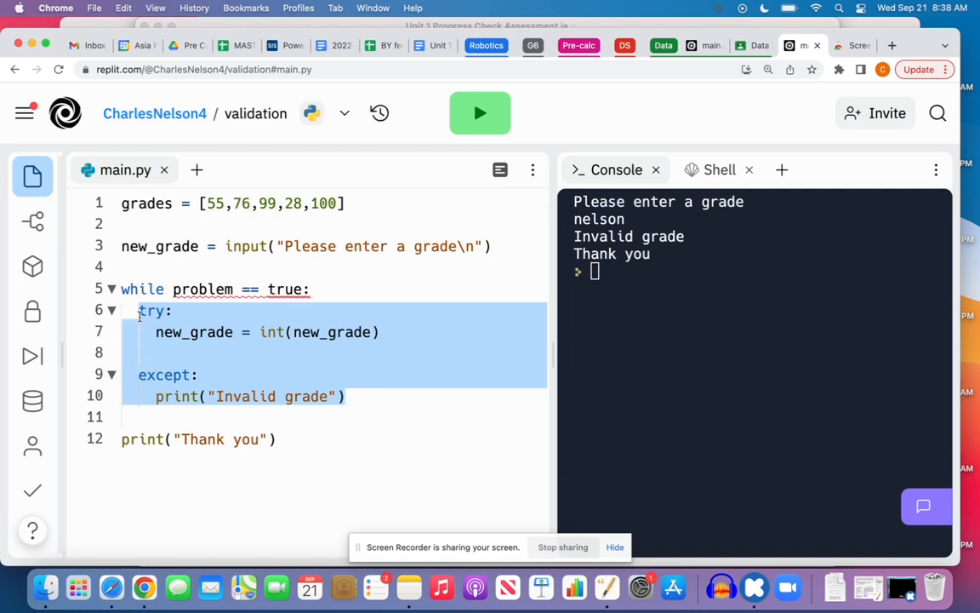
Re-prompt with new_grade = input() in except and print 'Grade accepted' after int()
click(296, 438)
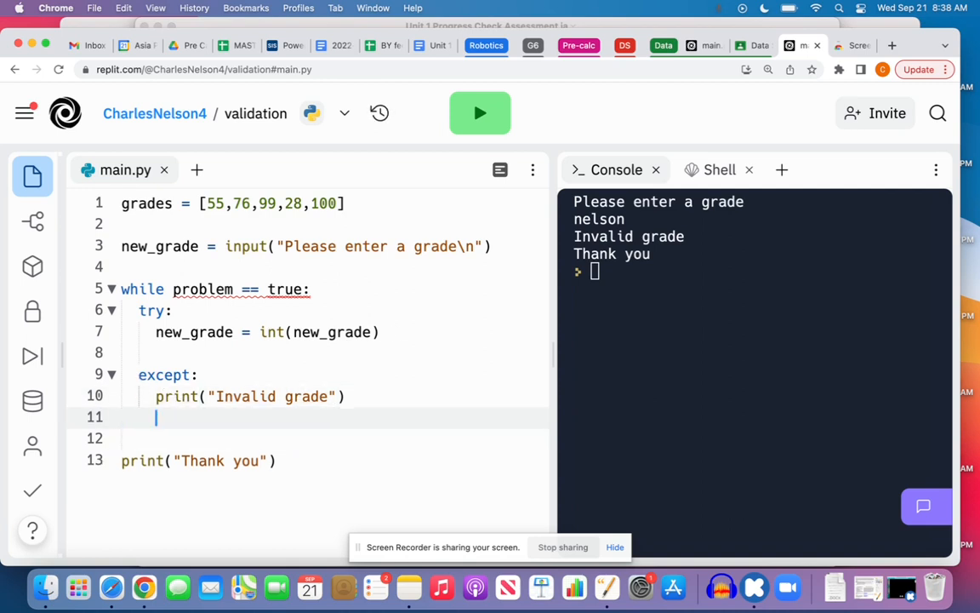
text(new)
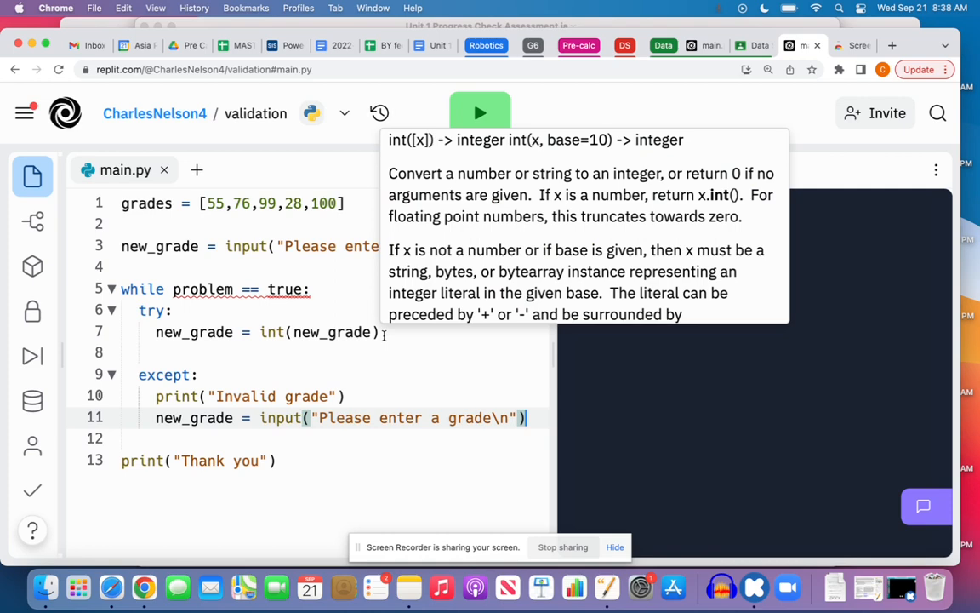
click(480, 112)
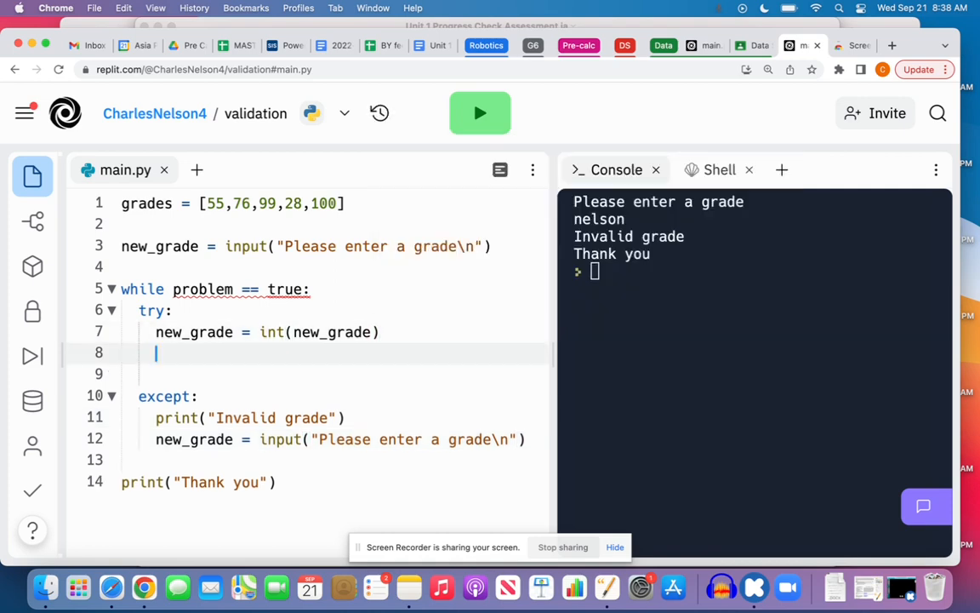
text(print("G"))
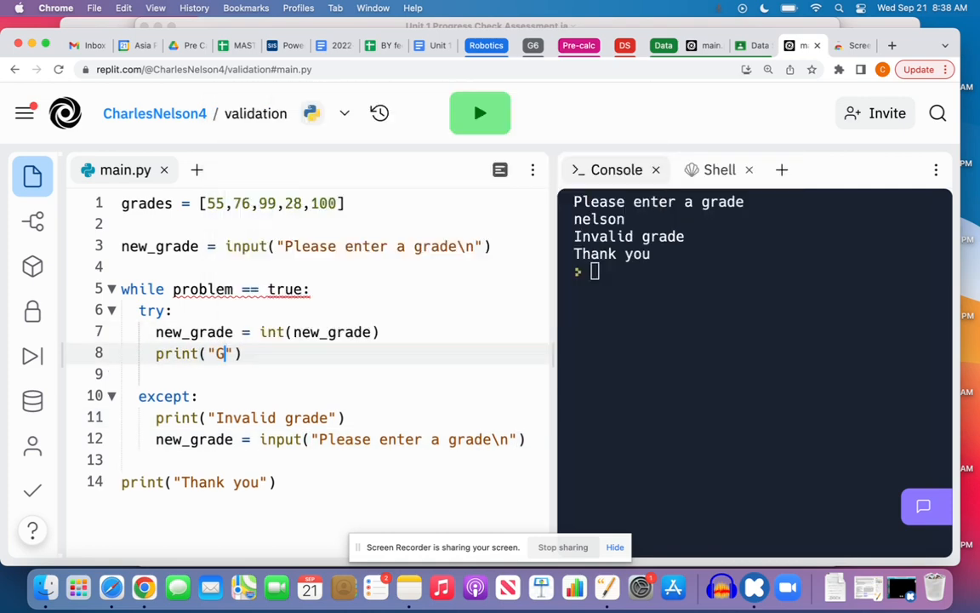
text(rade accepted)
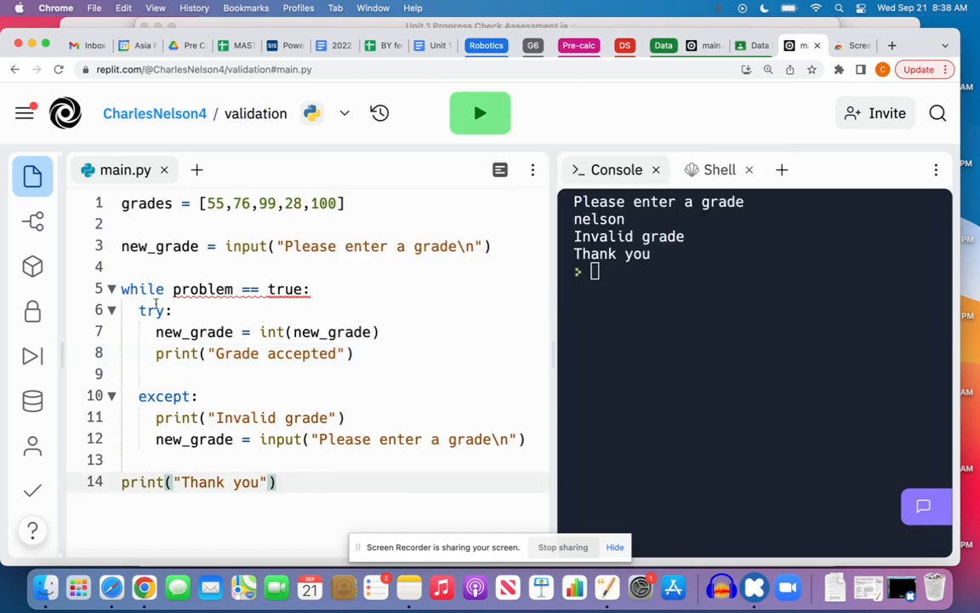
double_click(203, 288)
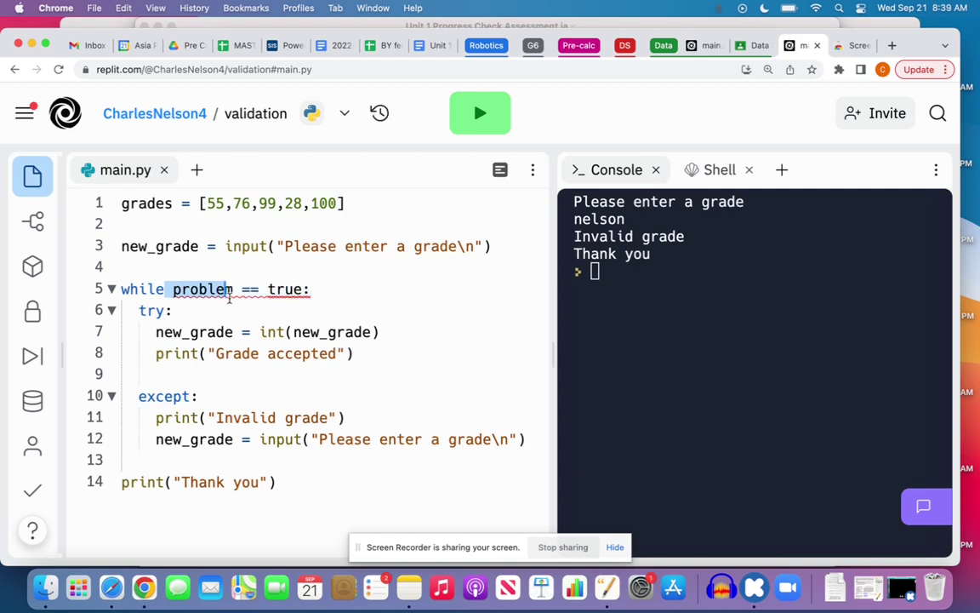
Add 'problem = true' on line 4 below the input prompt
key(Return)
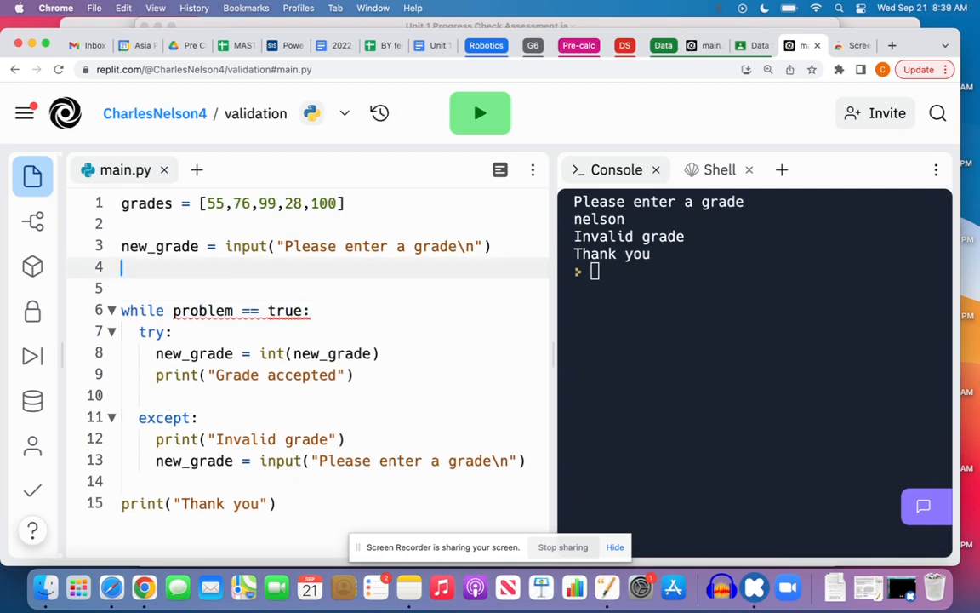
text(problem)
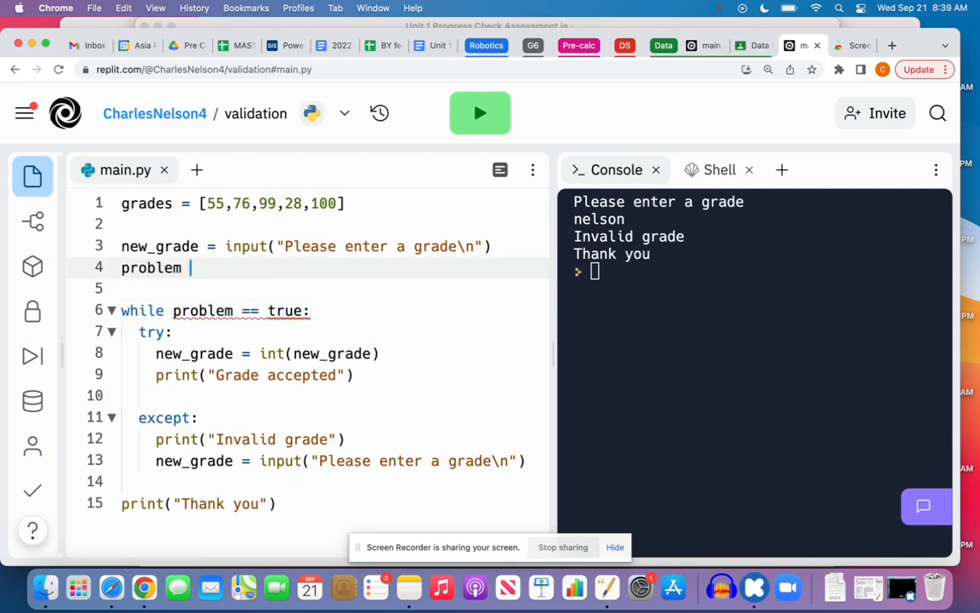
text(= true)
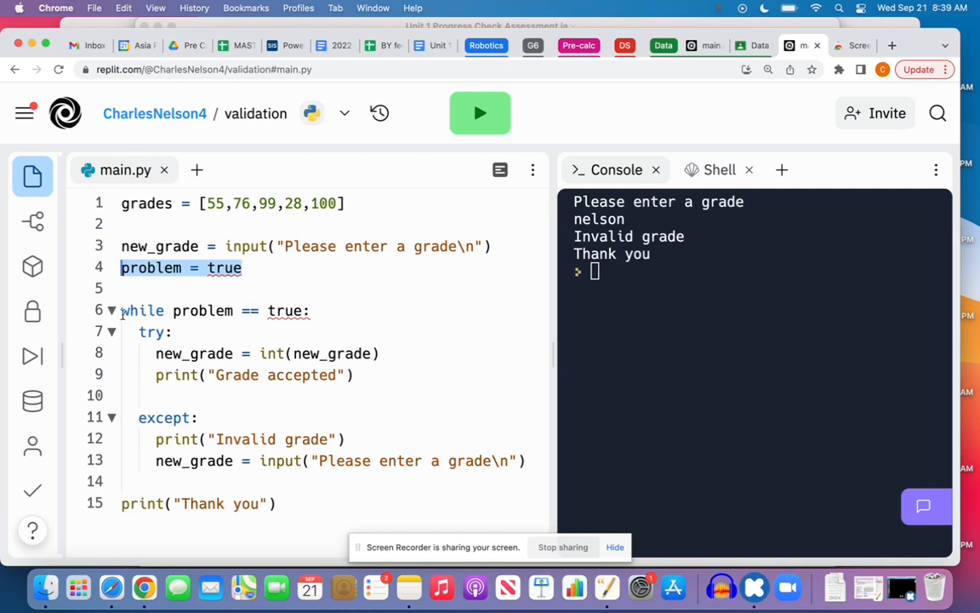
mouse_move(287, 310)
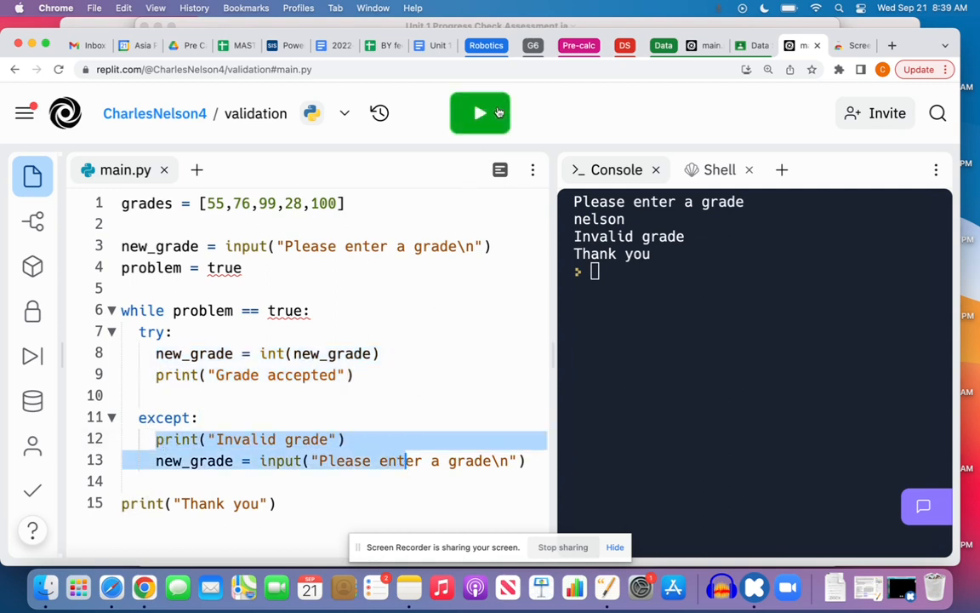
Enter 90 at the prompt, then rerun after changing true to True
click(479, 114)
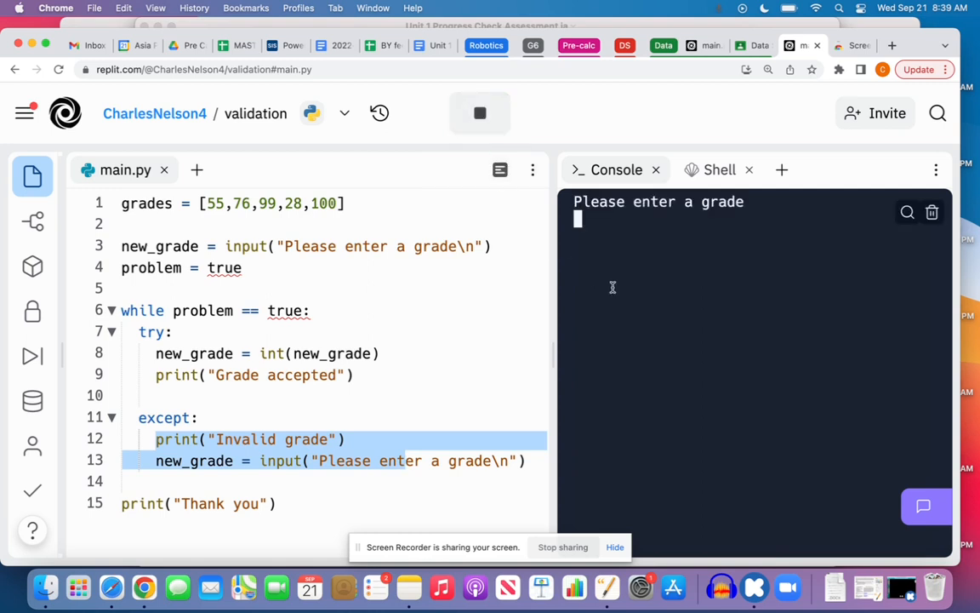
text(90)
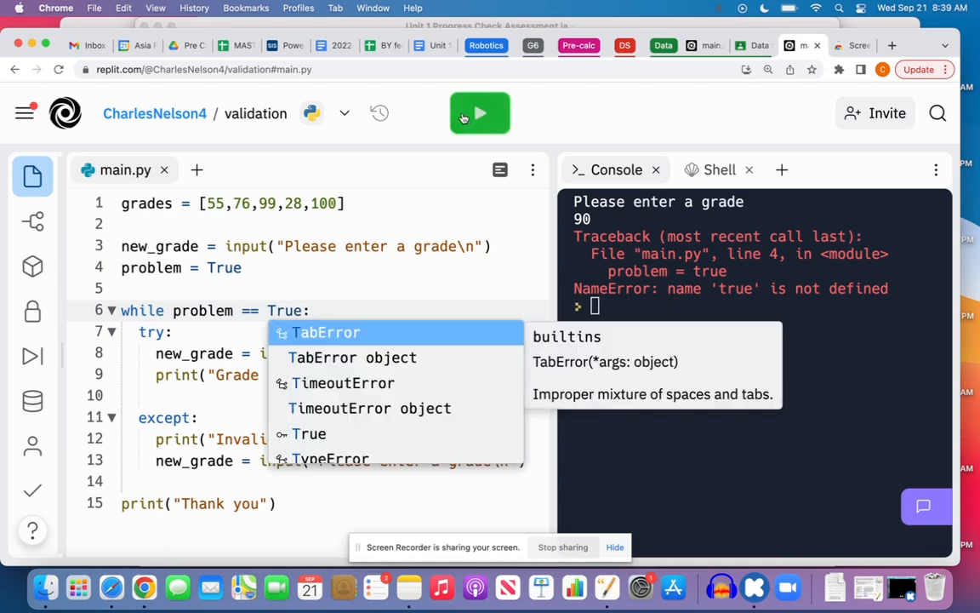
click(479, 113)
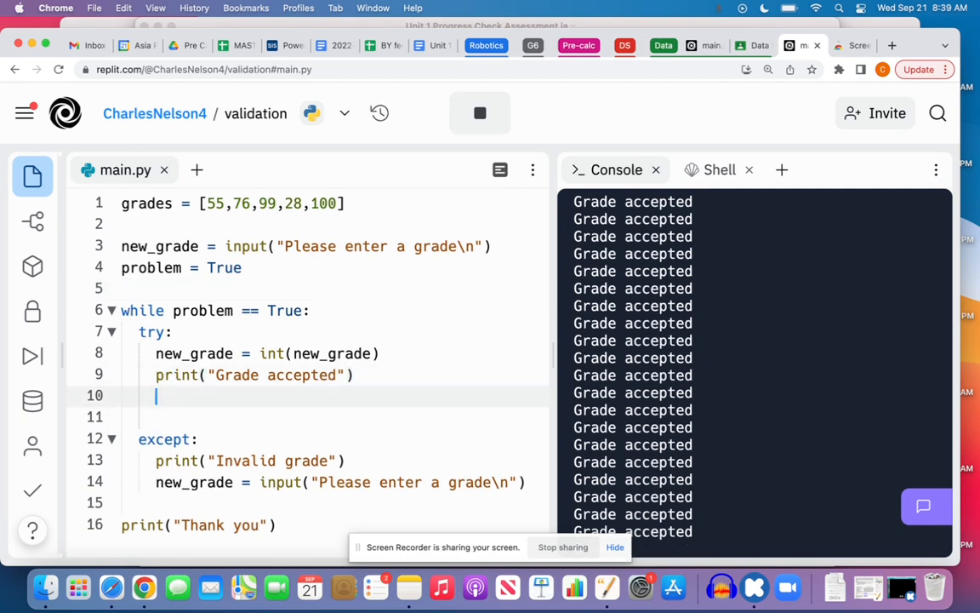
Add problem = False under the 'Grade accepted' print and stop the looping program
text(problem =)
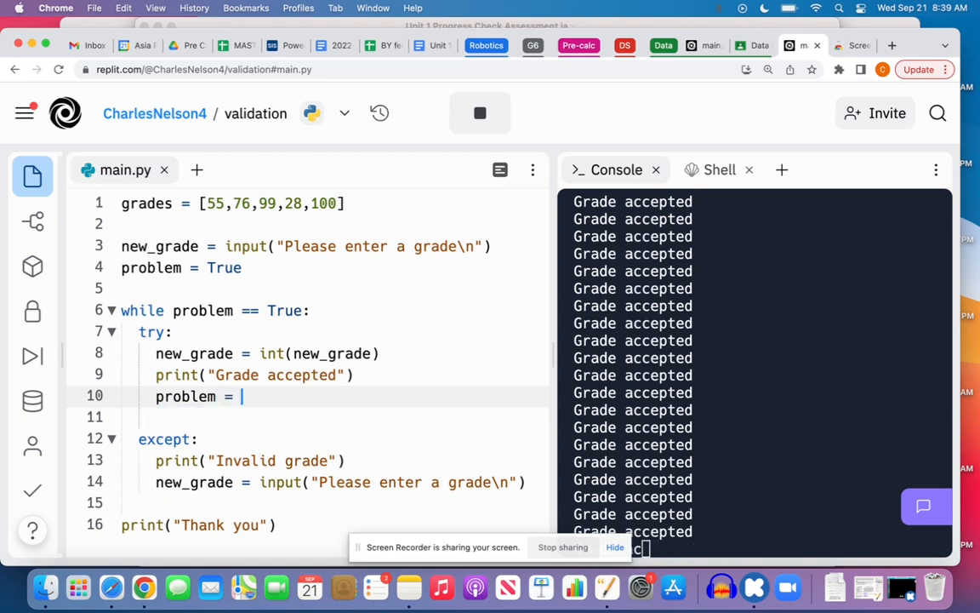
text(False)
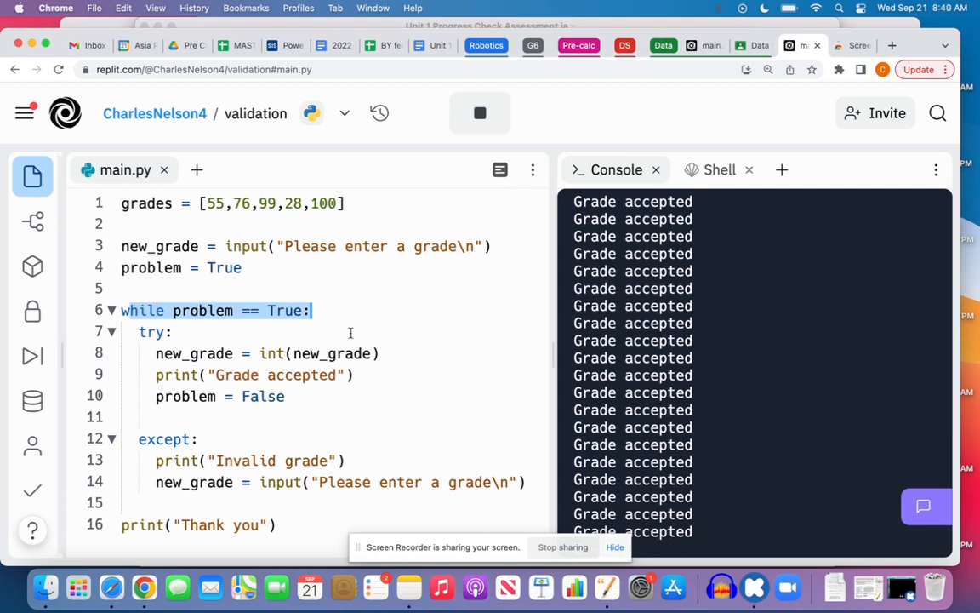
click(480, 113)
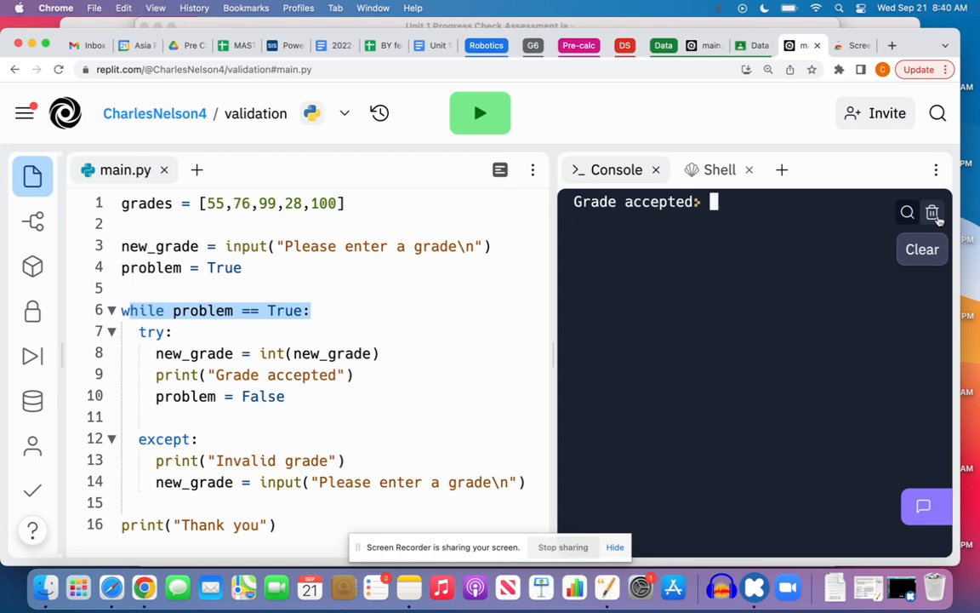
Run the script with 90, then again with 'charlie', 'nelson' and 394848
click(480, 112)
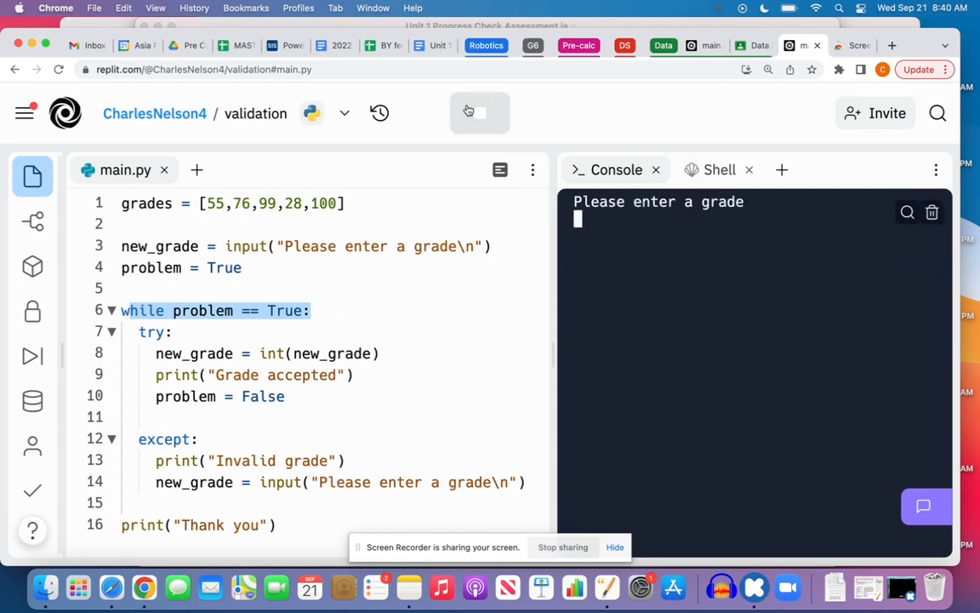
text(90)
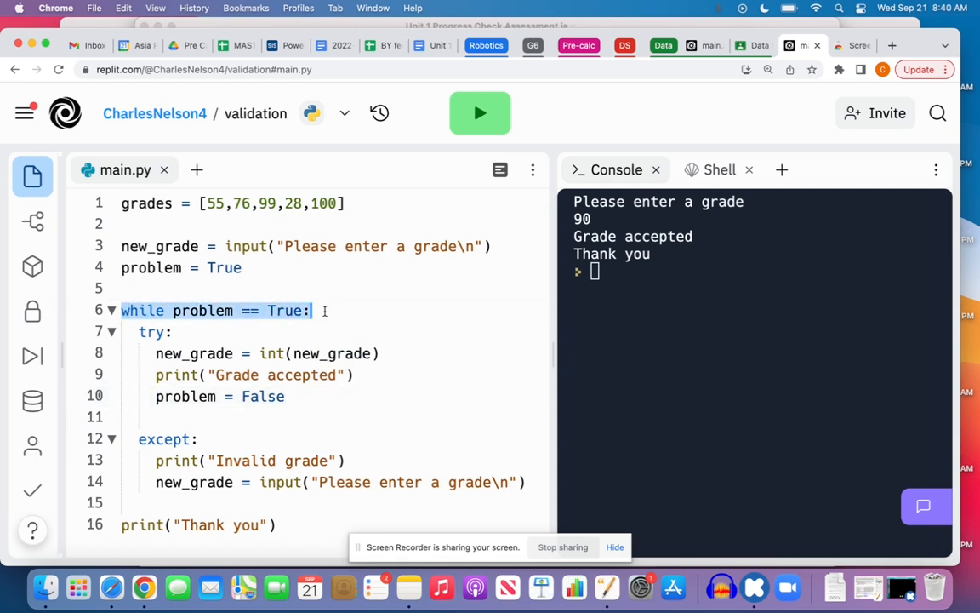
click(480, 113)
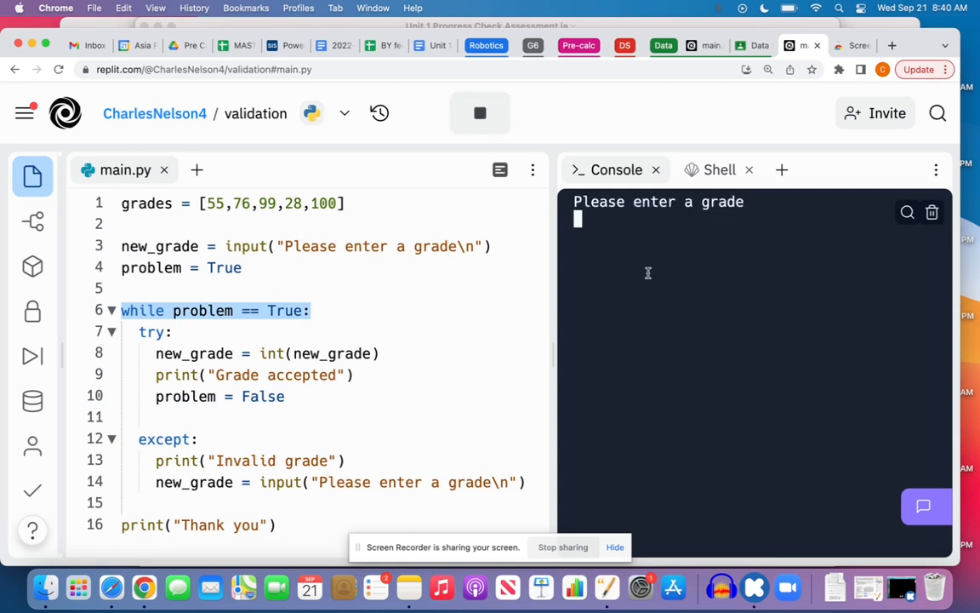
text(charlie)
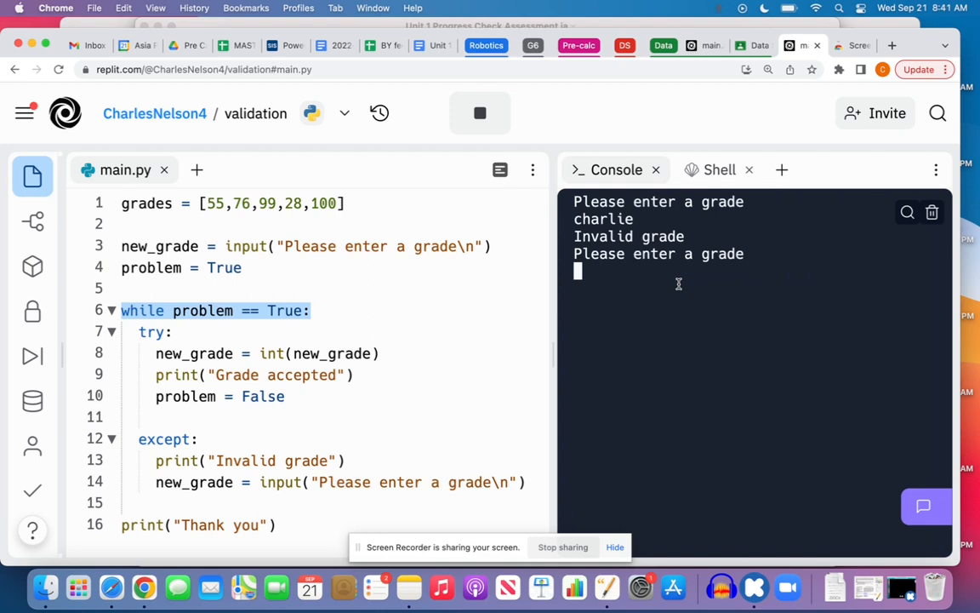
text(nelson)
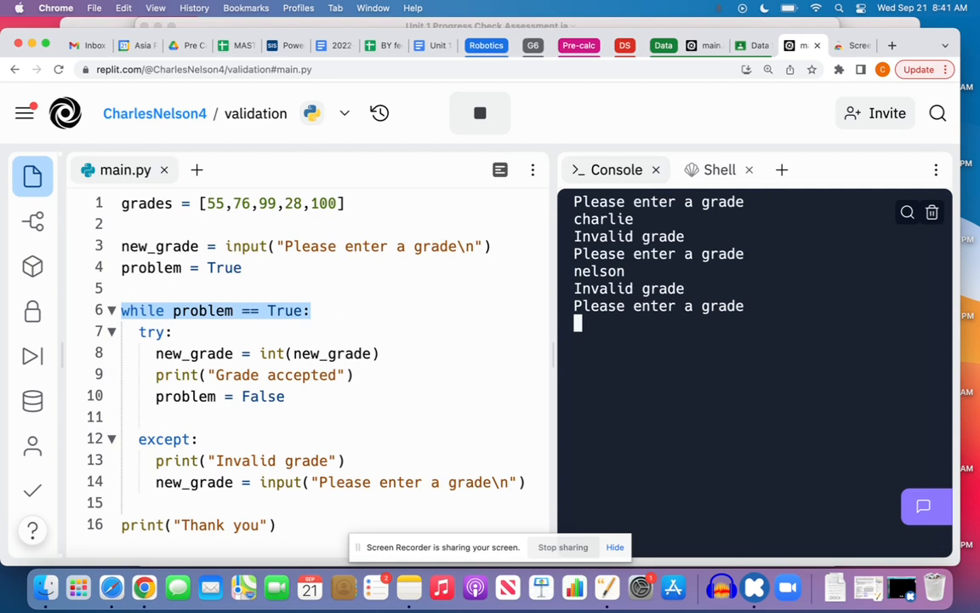
text(394848)
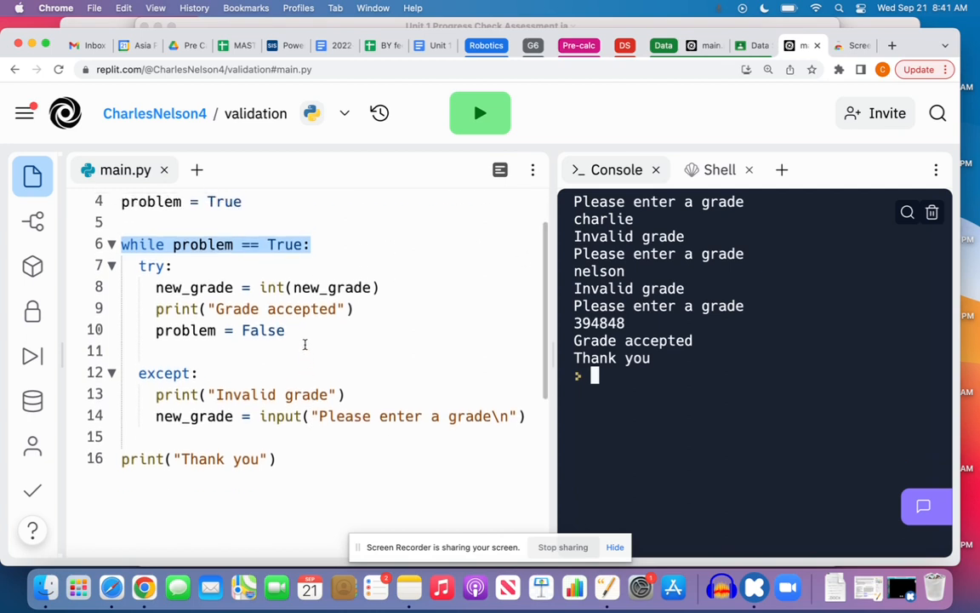
Add 'if new_grade <= 100 and new_grade >= 0:' below the Grade accepted line
click(286, 330)
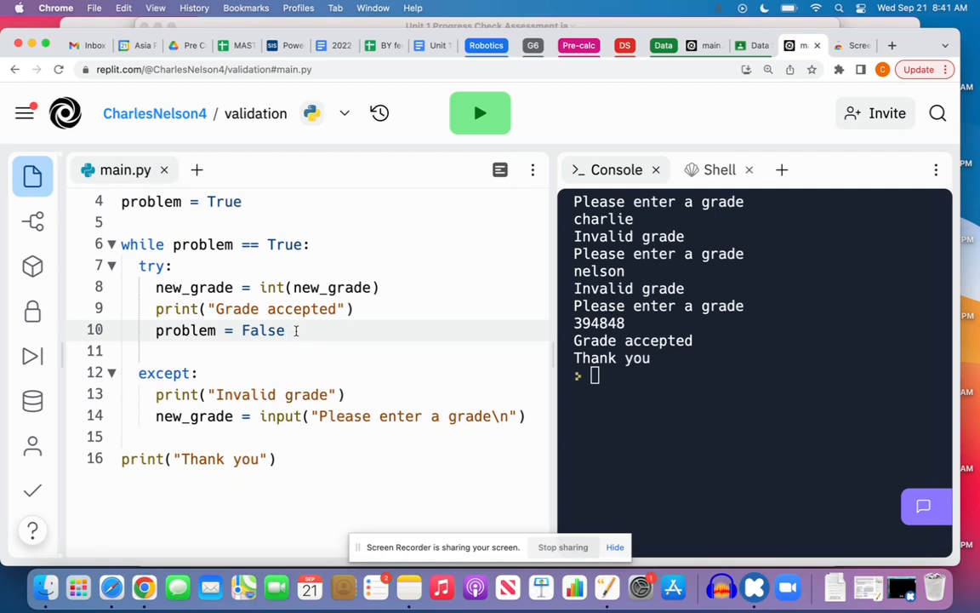
click(330, 309)
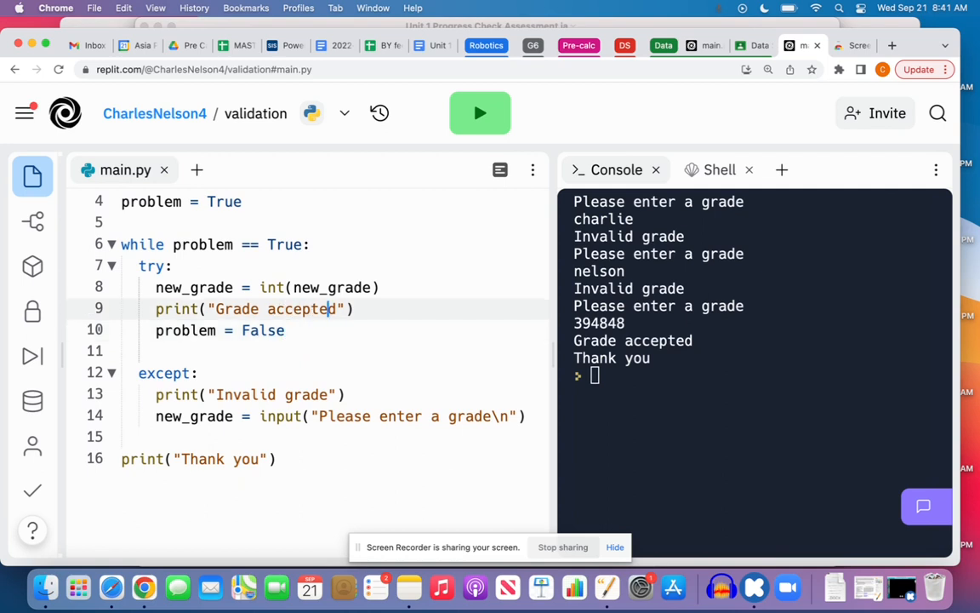
key(Return)
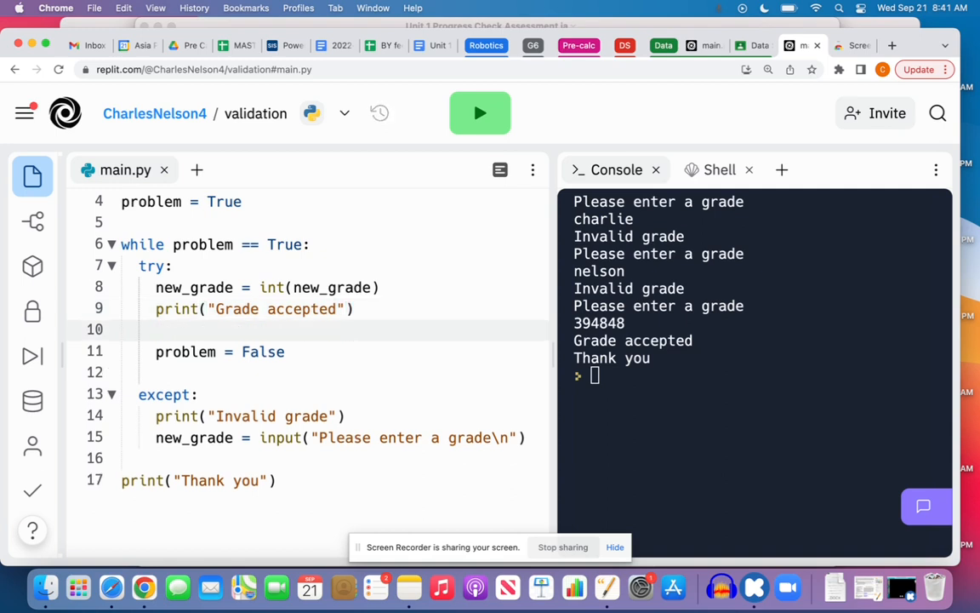
click(157, 330)
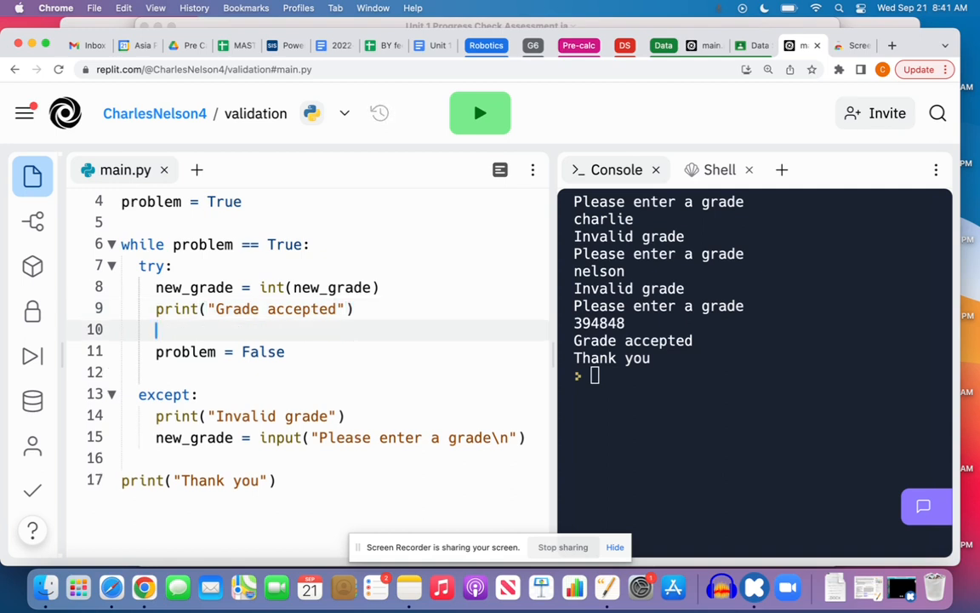
text(if)
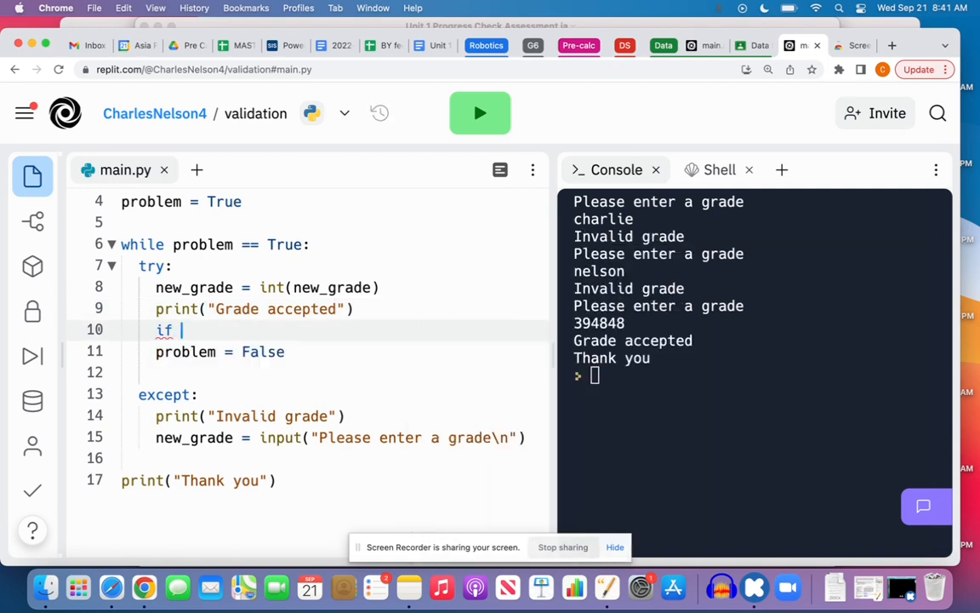
text(new_grade <)
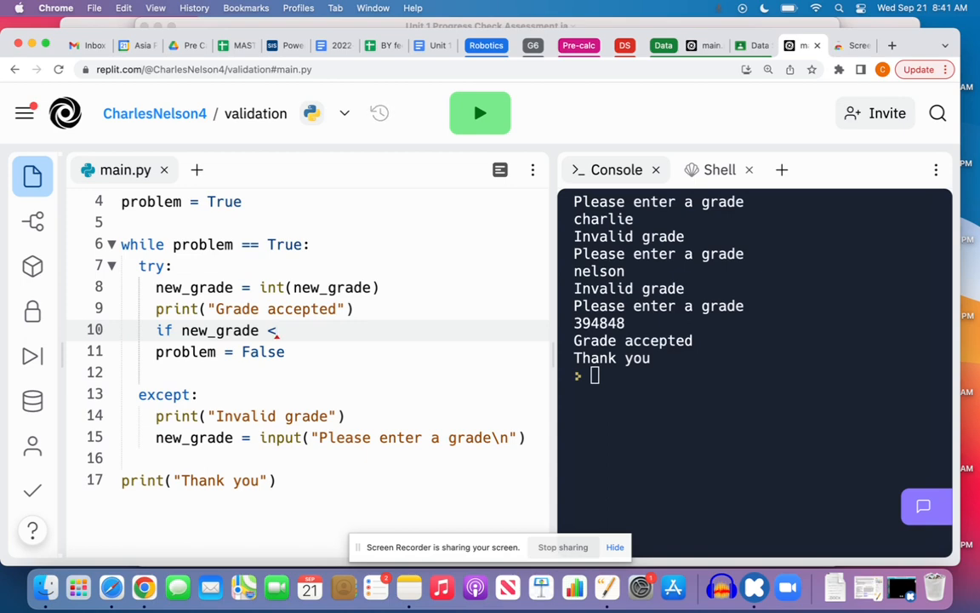
text(=)
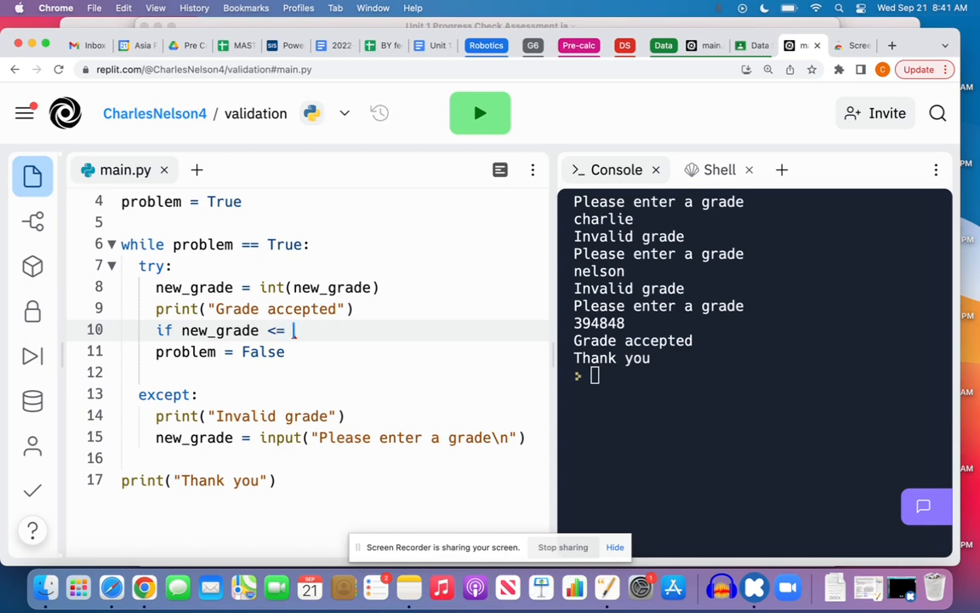
text(100 a)
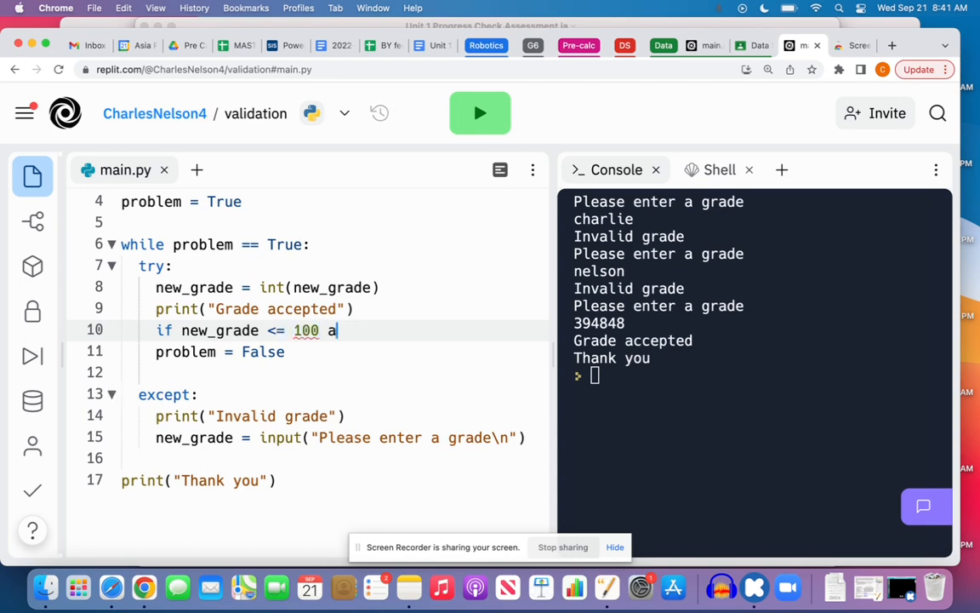
text(nd new_g)
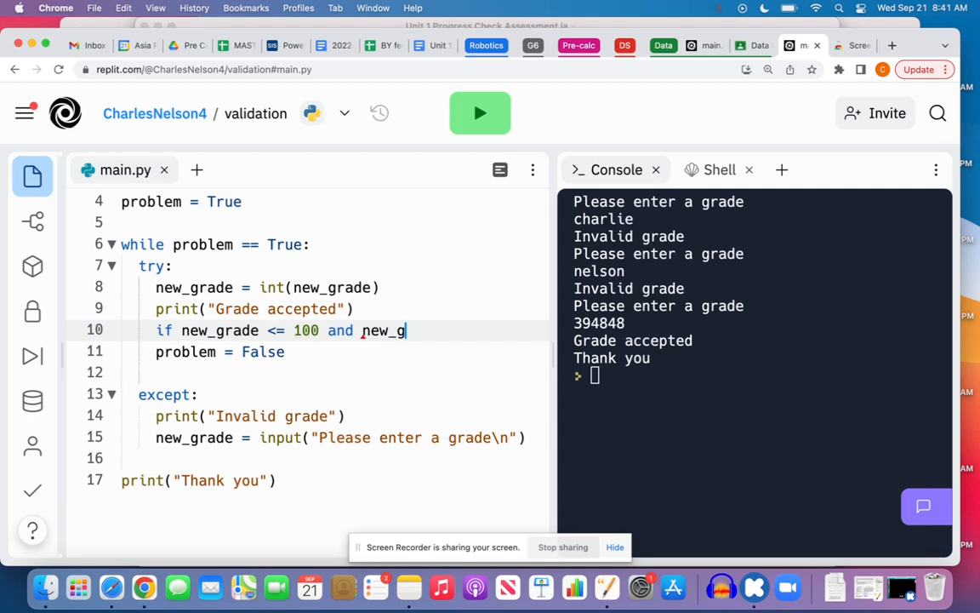
text(rade >=)
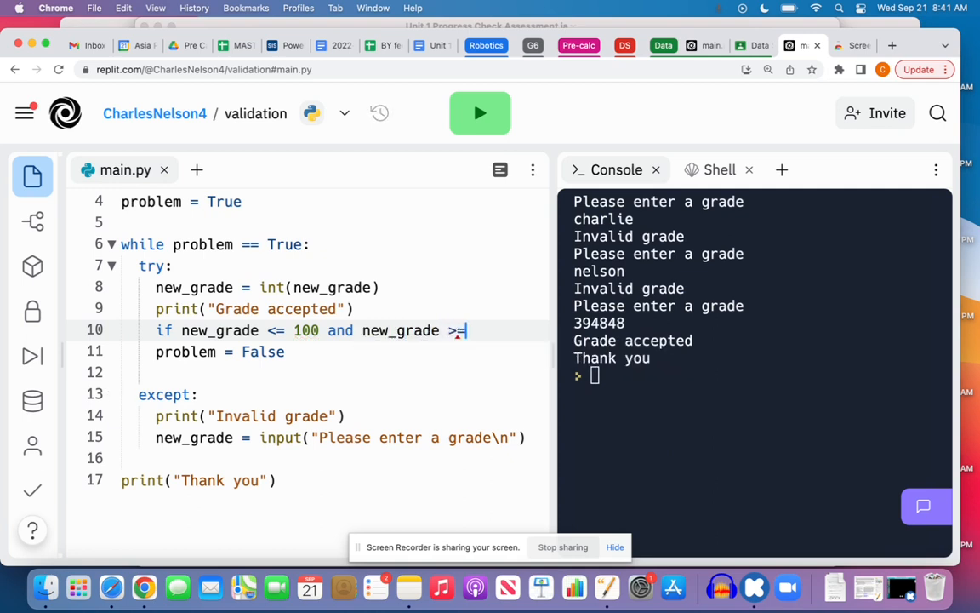
text(0:)
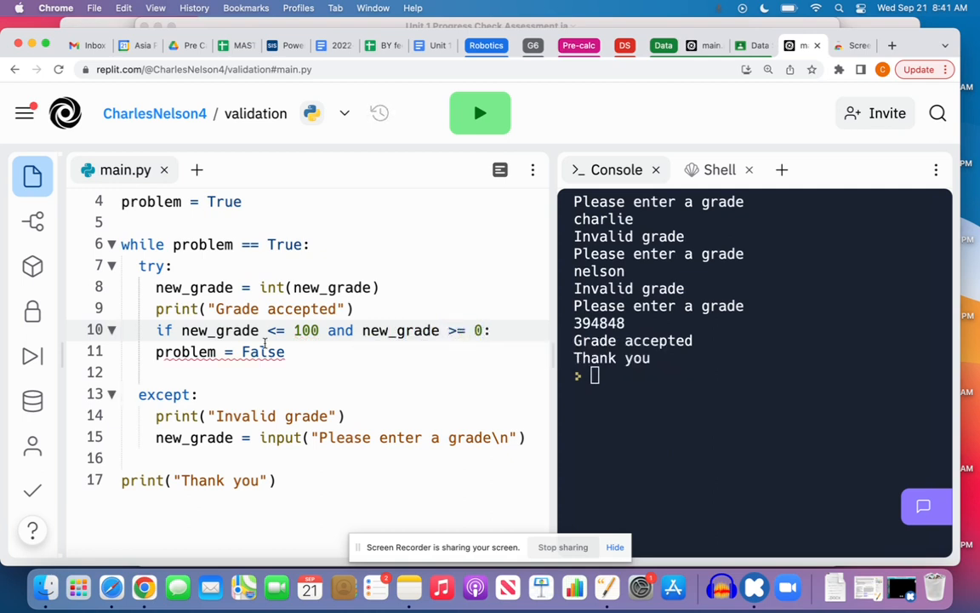
Indent problem = False under the if and add an else printing 'must be between 0-100'
click(158, 351)
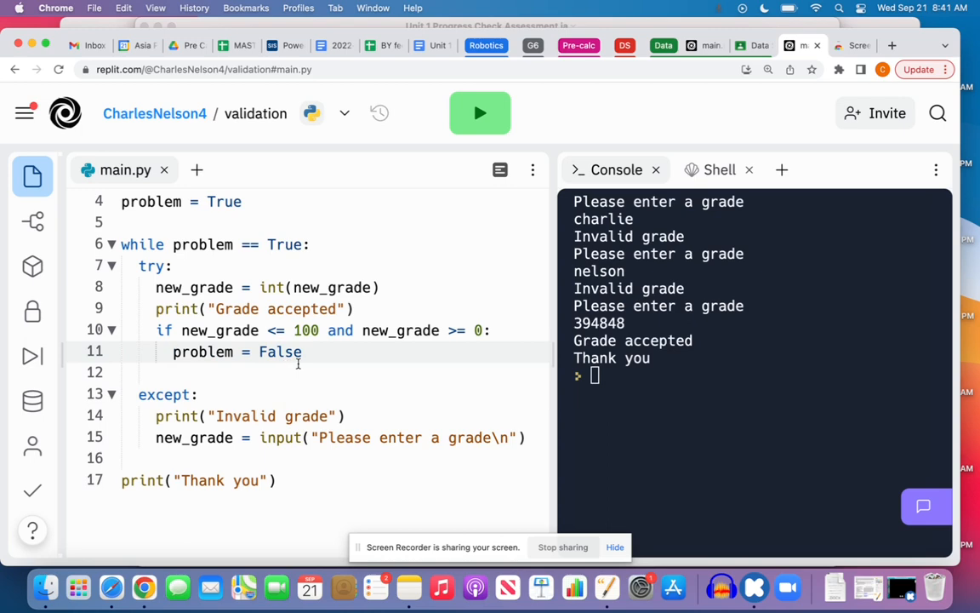
key(return)
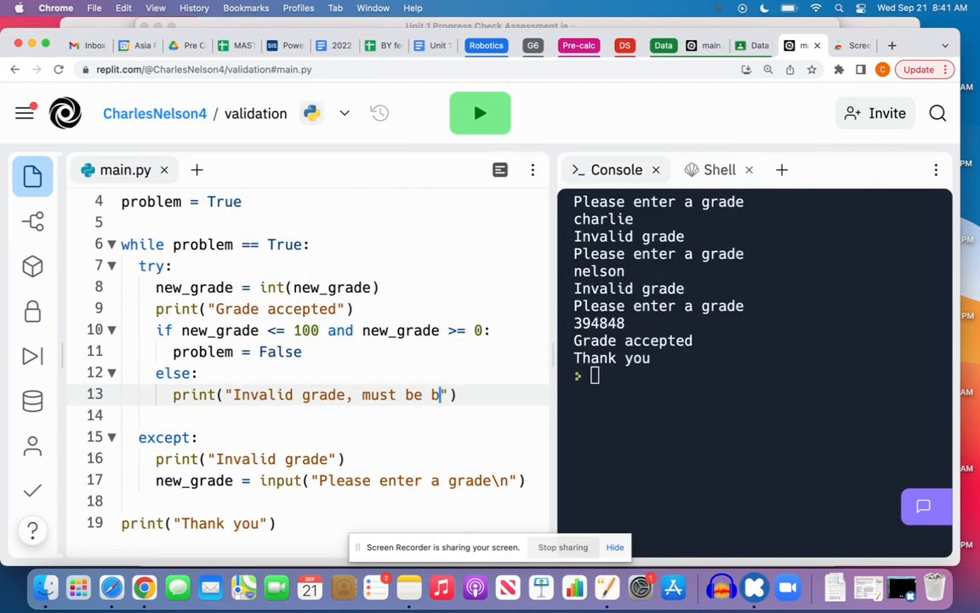
text(etween 0-100)
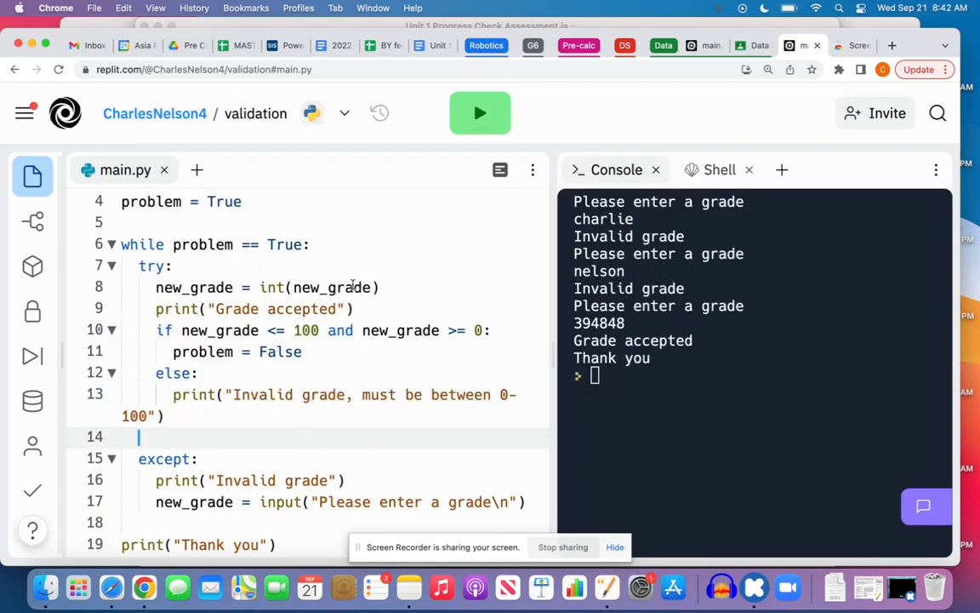
Run the script to test the new 0-100 range check
click(480, 113)
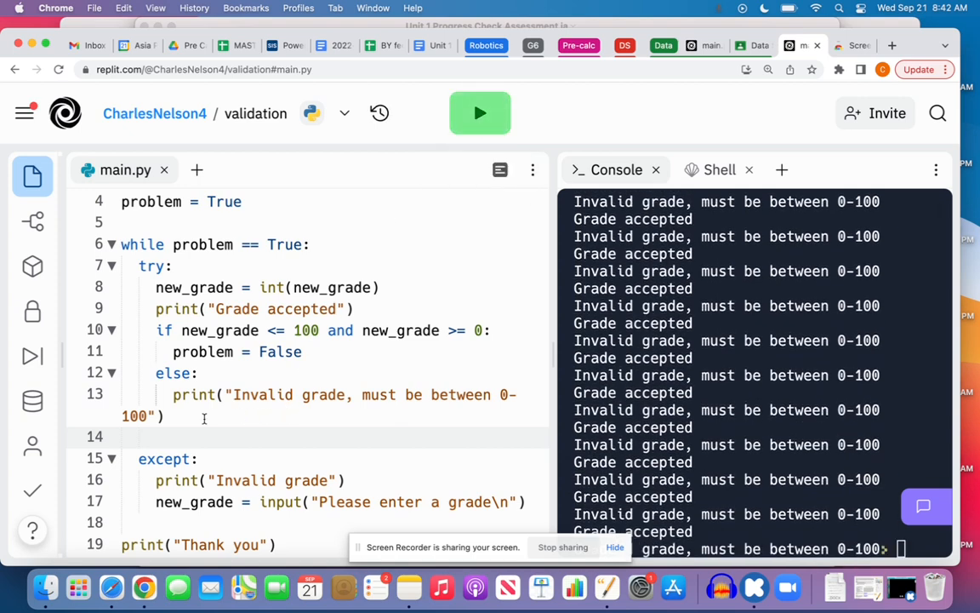
mouse_move(181, 394)
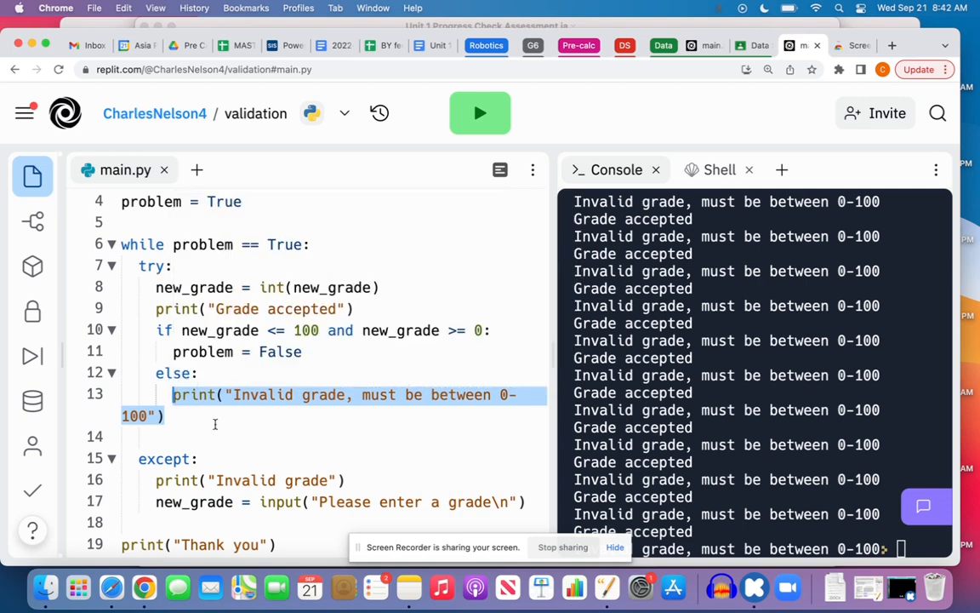
mouse_move(280, 288)
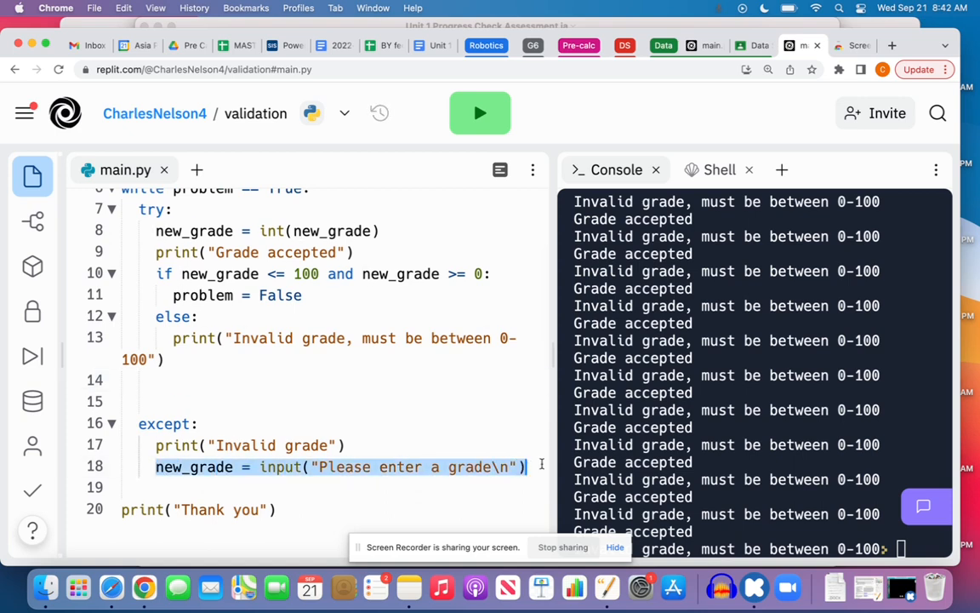
Run the script and enter nelson, 999, 837, then 85 until Thank you prints
click(272, 381)
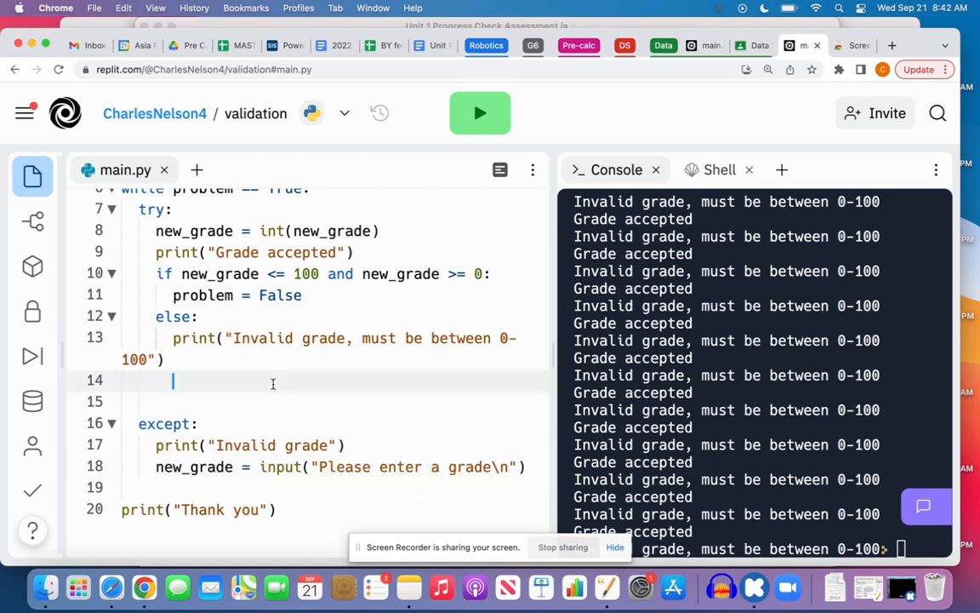
click(479, 112)
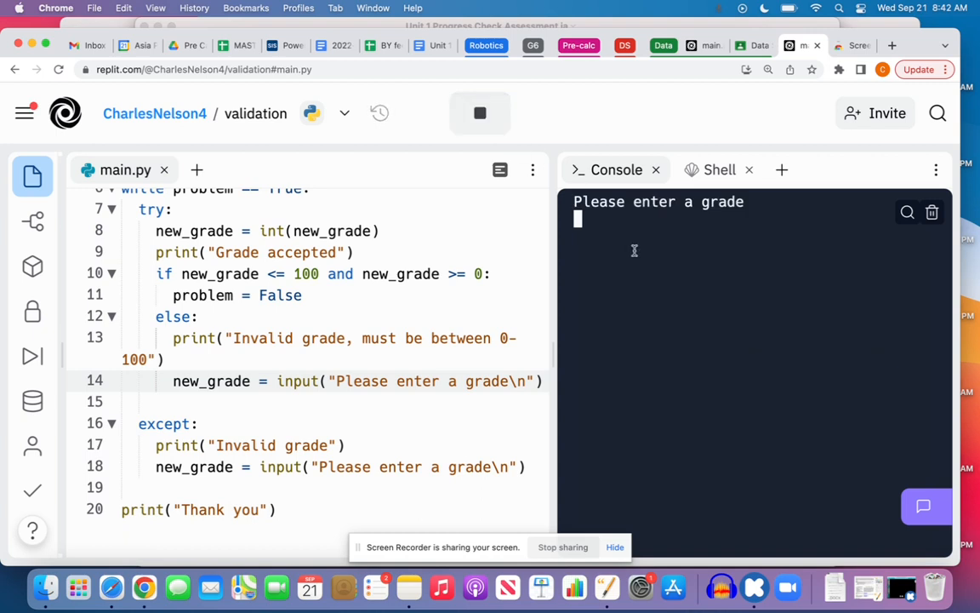
text(nelson)
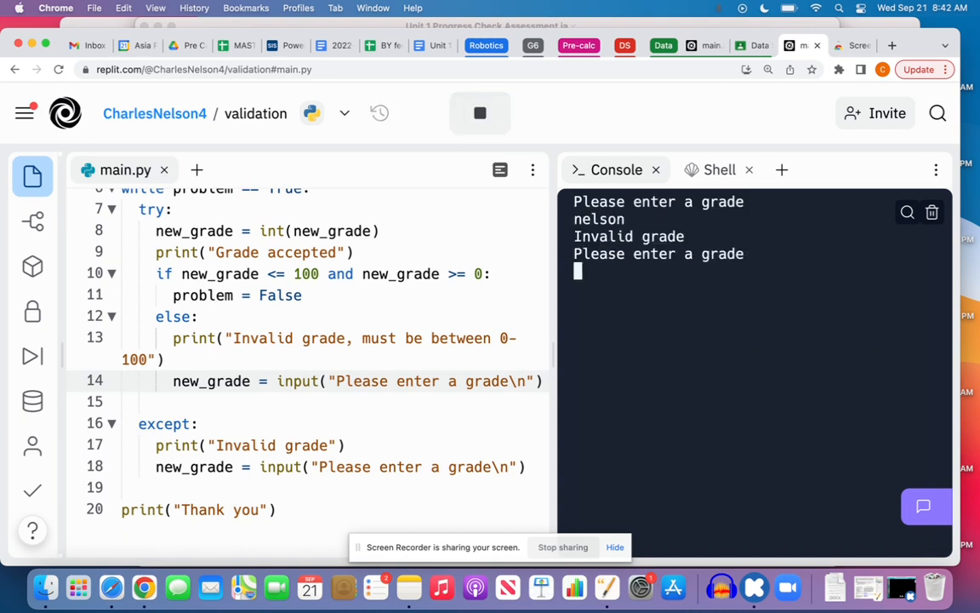
text(999)
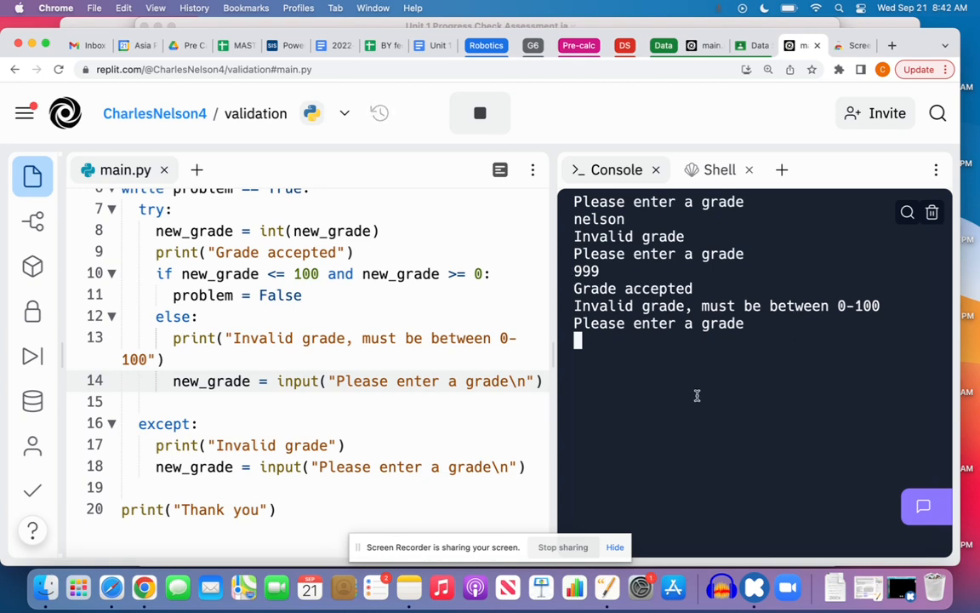
text(837)
text(85)
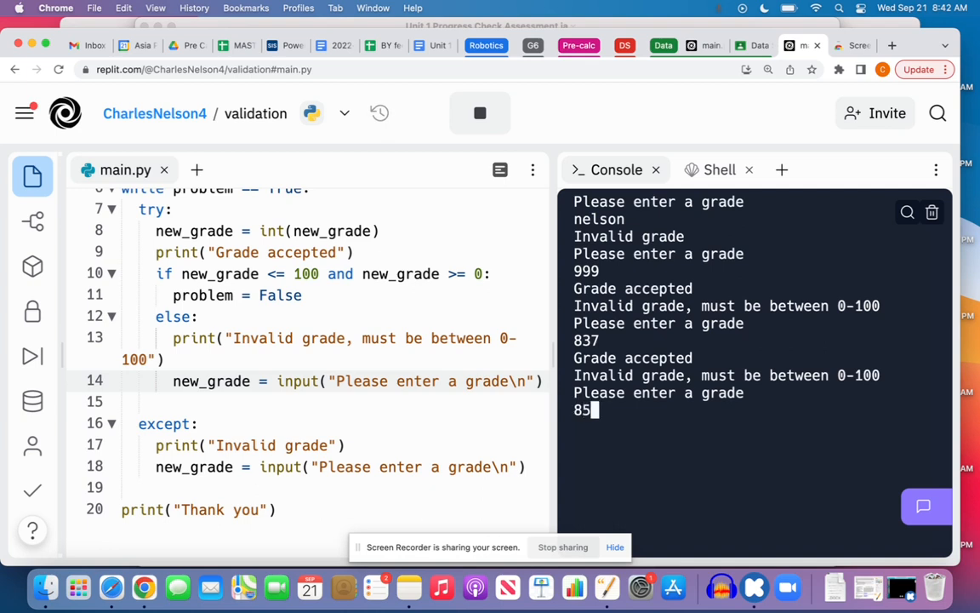
key(Return)
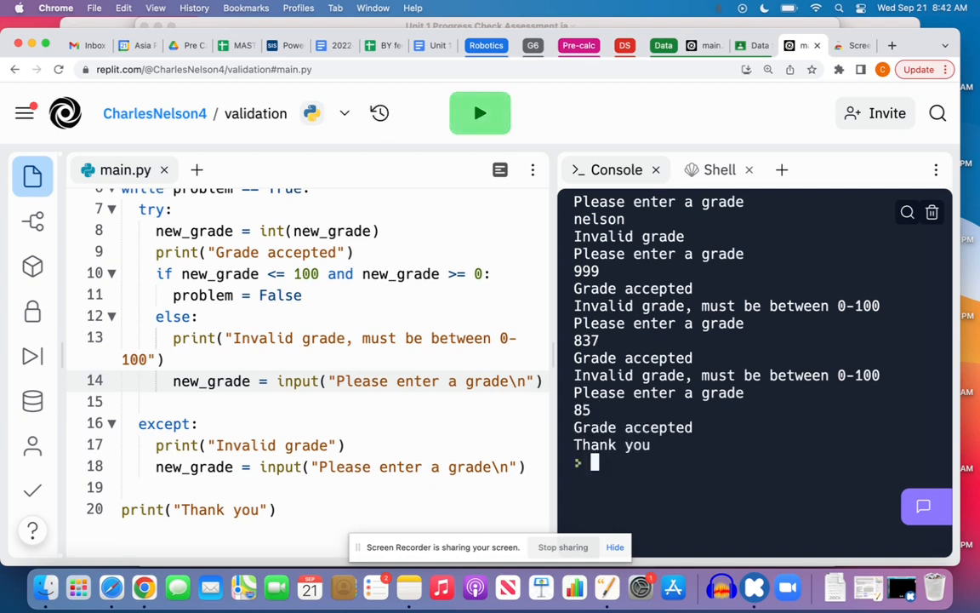
scroll(up, 3)
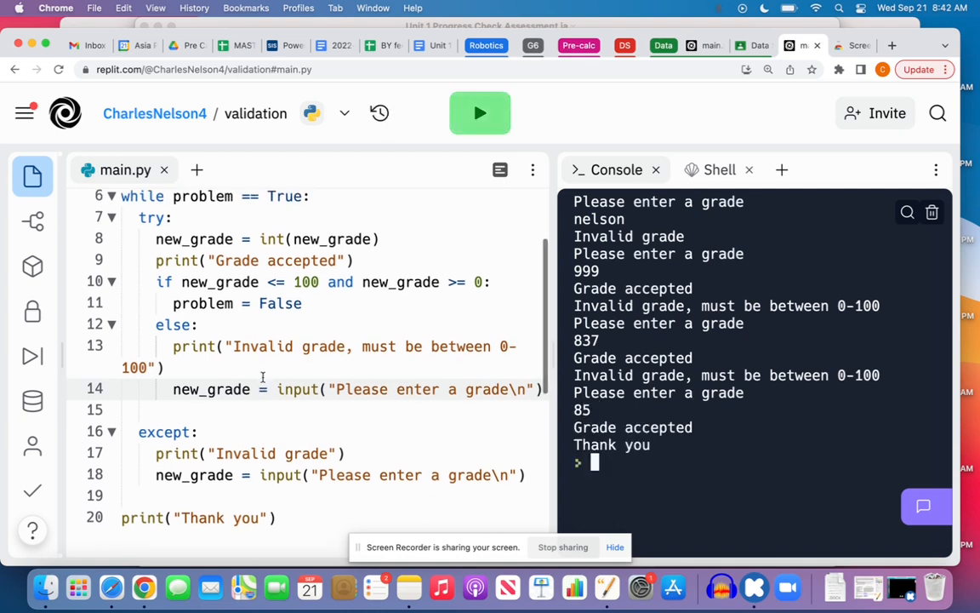
scroll(up, 3)
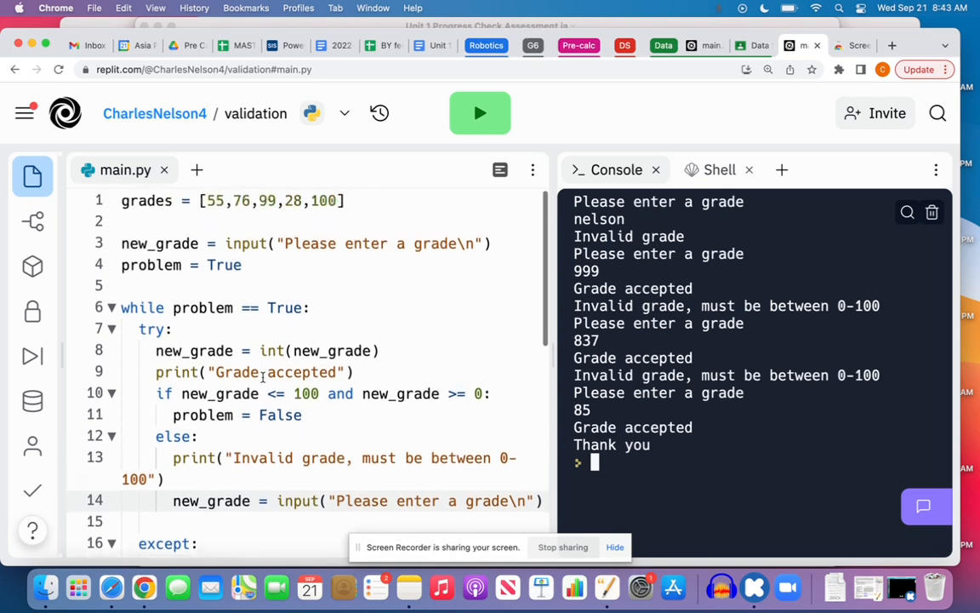
scroll(down, 3)
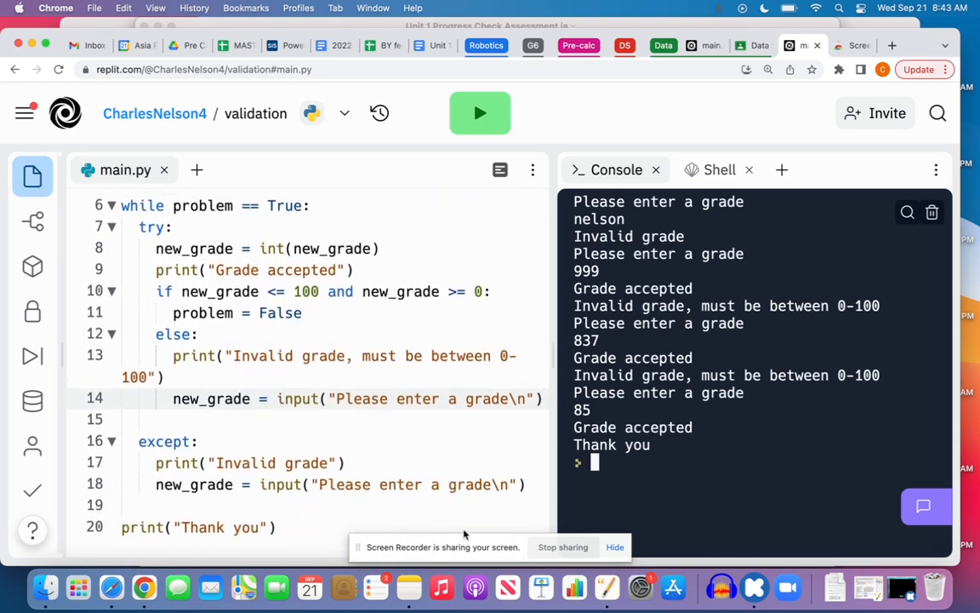
mouse_move(419, 471)
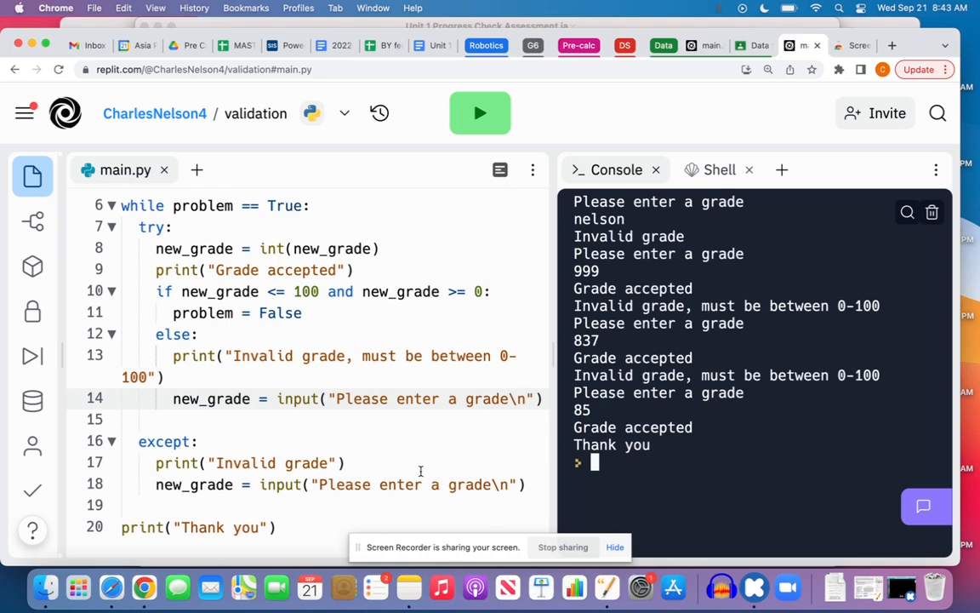
scroll(up, 3)
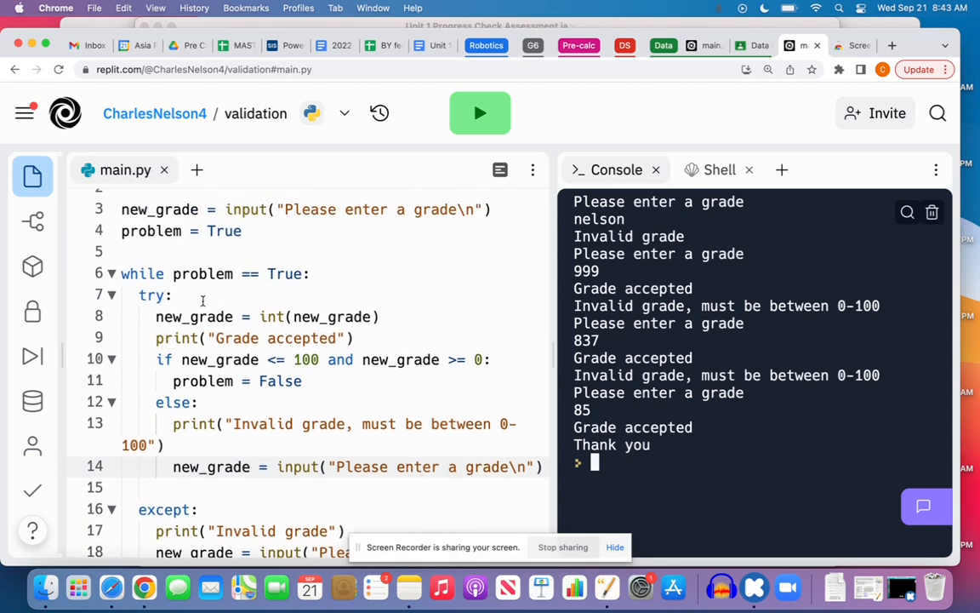
scroll(up, 3)
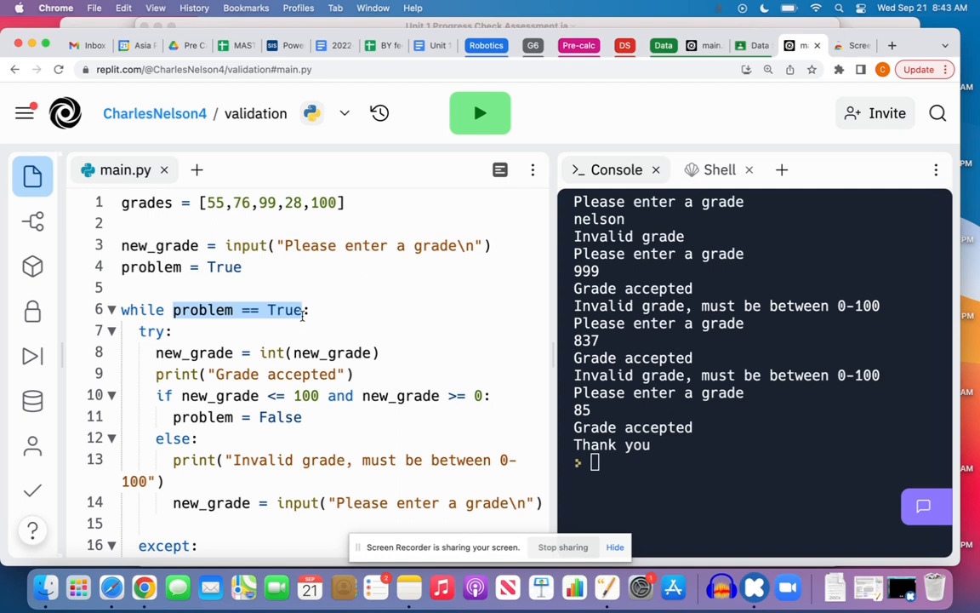
scroll(down, 3)
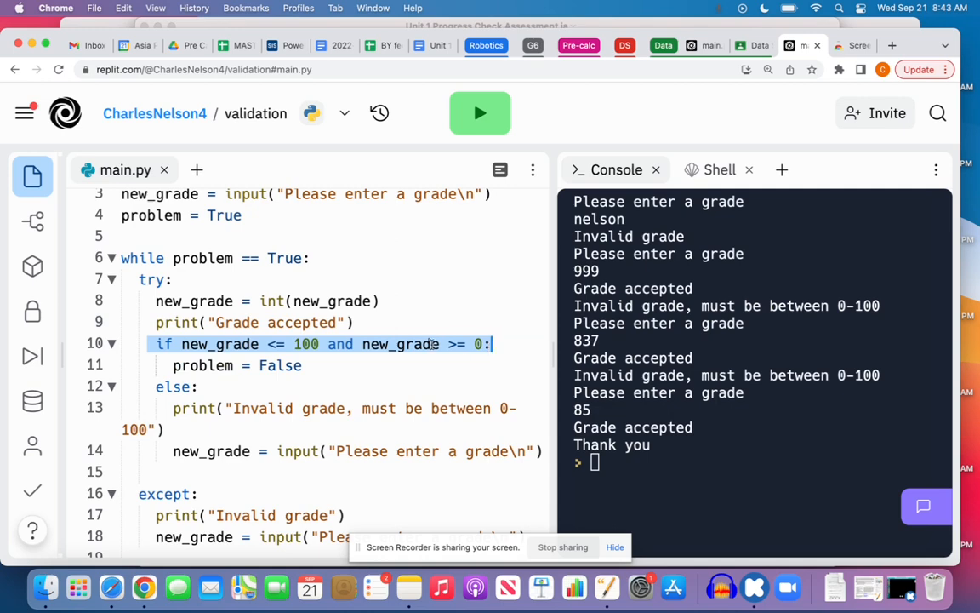
click(310, 365)
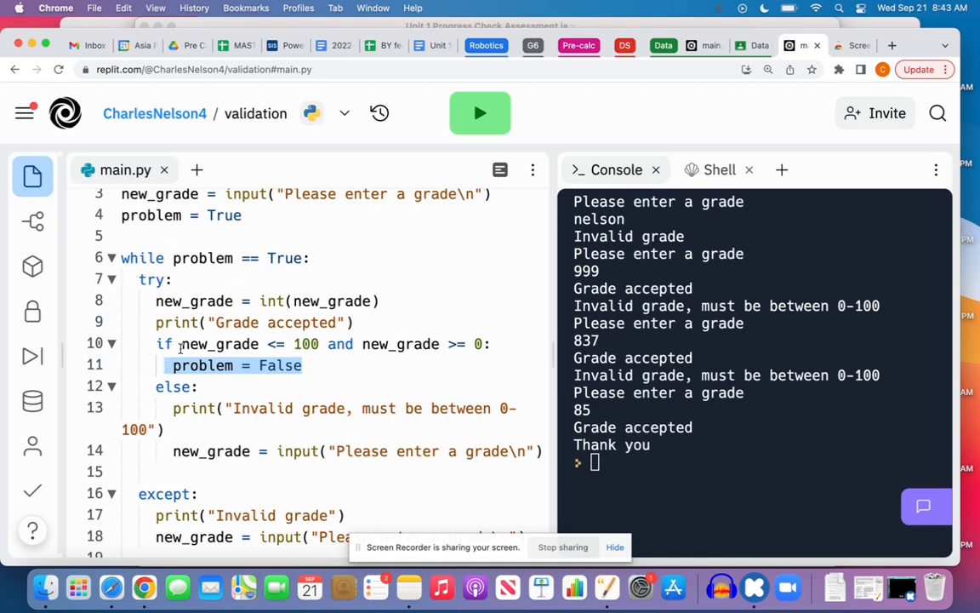
double_click(305, 343)
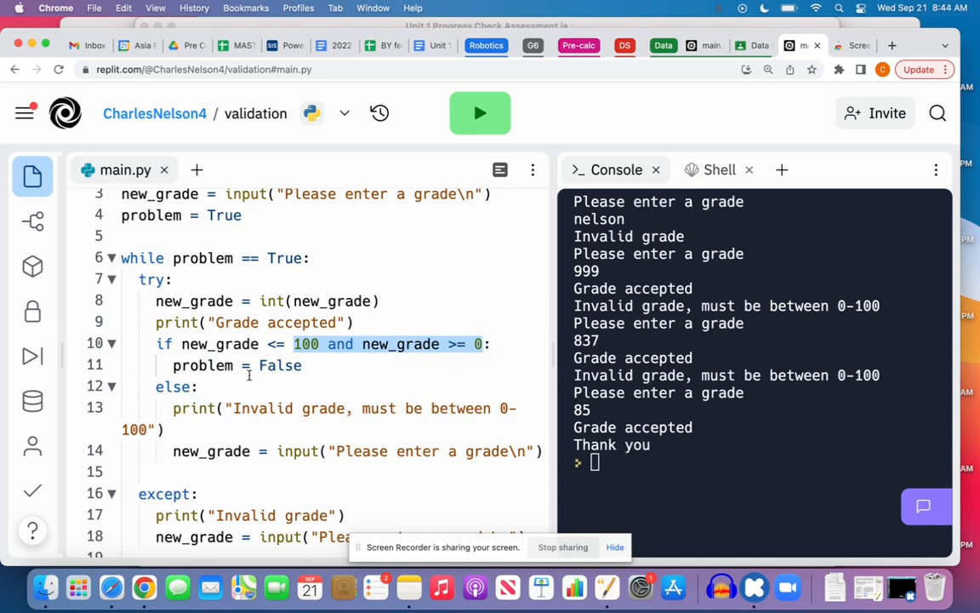
mouse_move(176, 321)
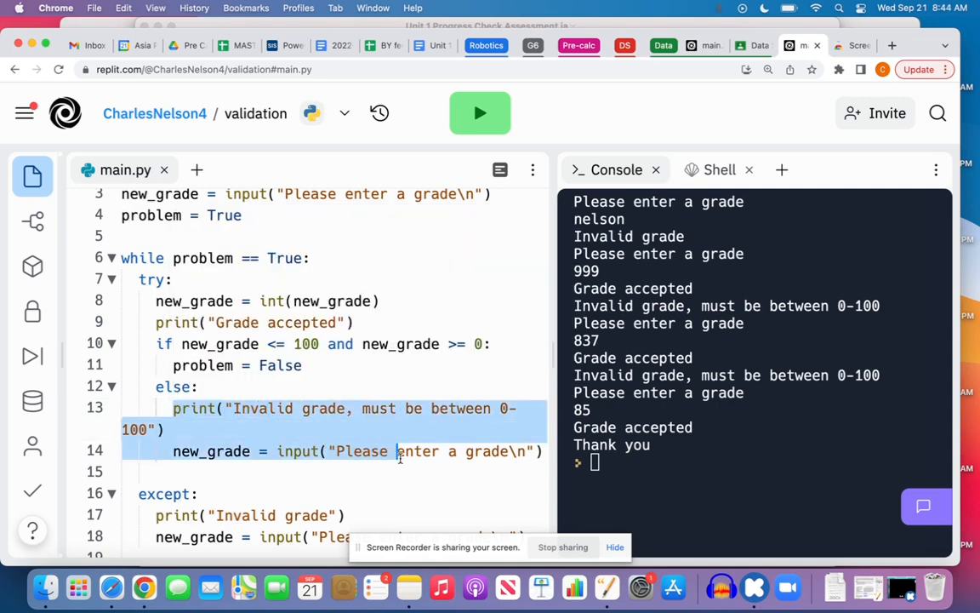
scroll(down, 3)
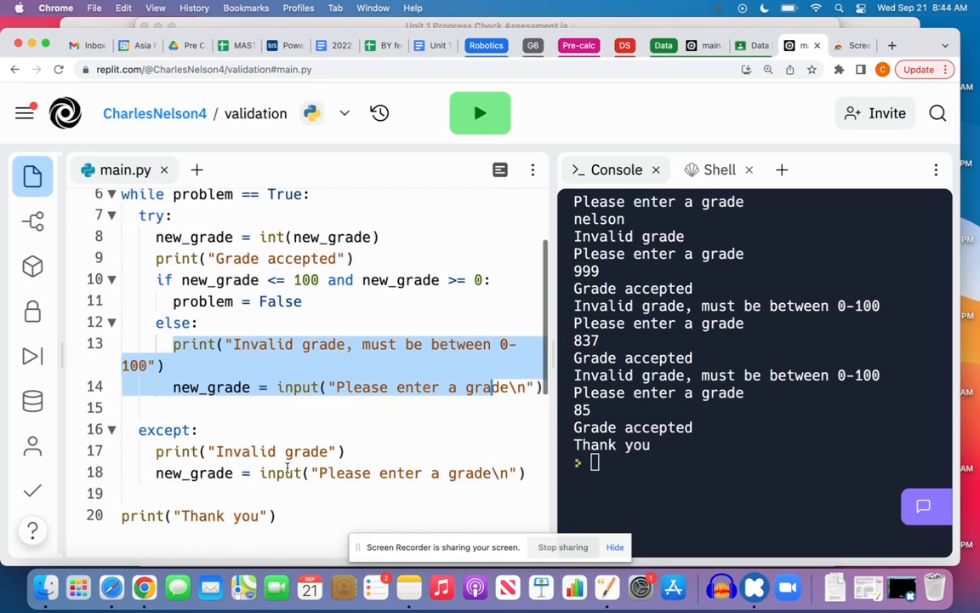
scroll(up, 3)
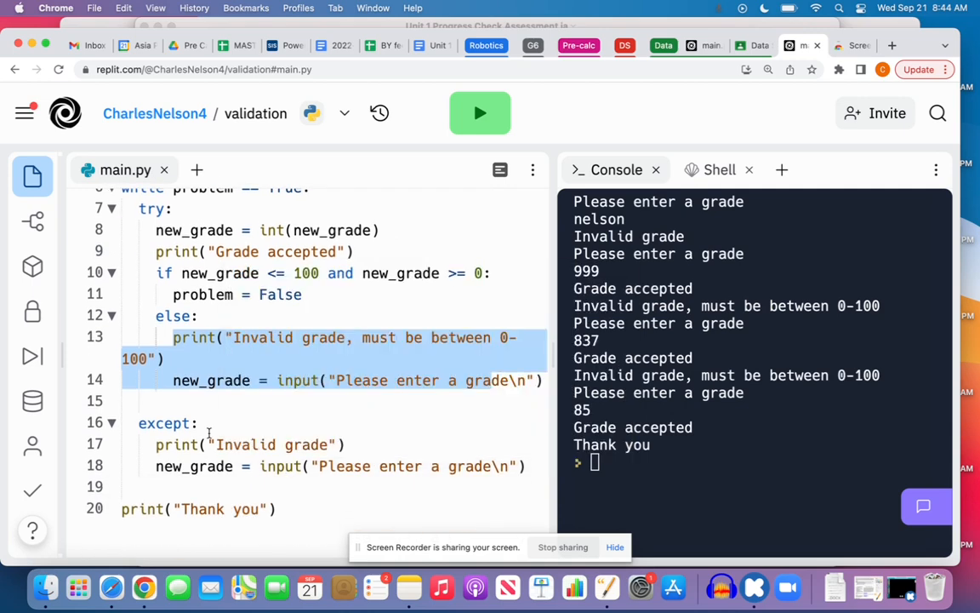
click(189, 316)
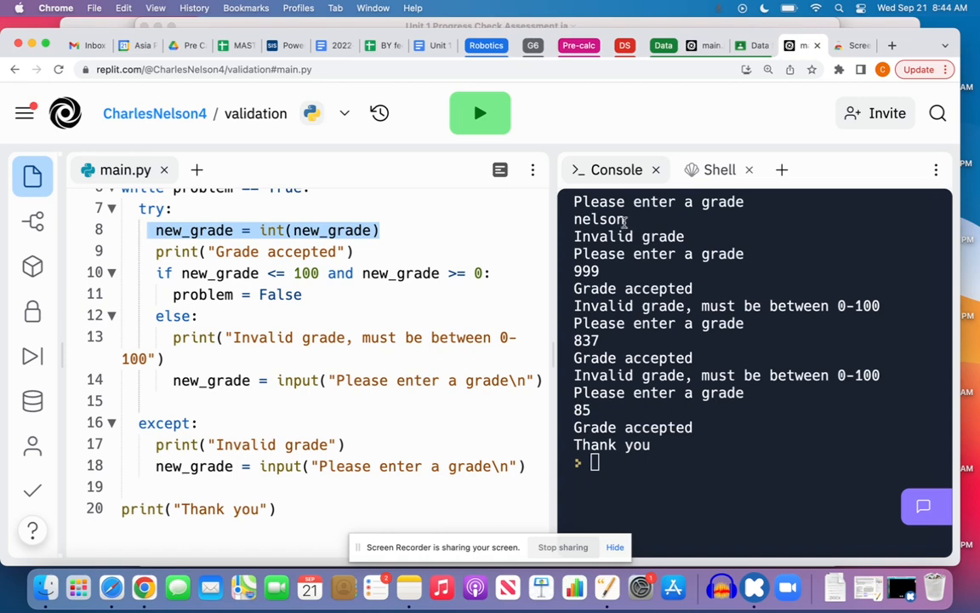
mouse_move(273, 230)
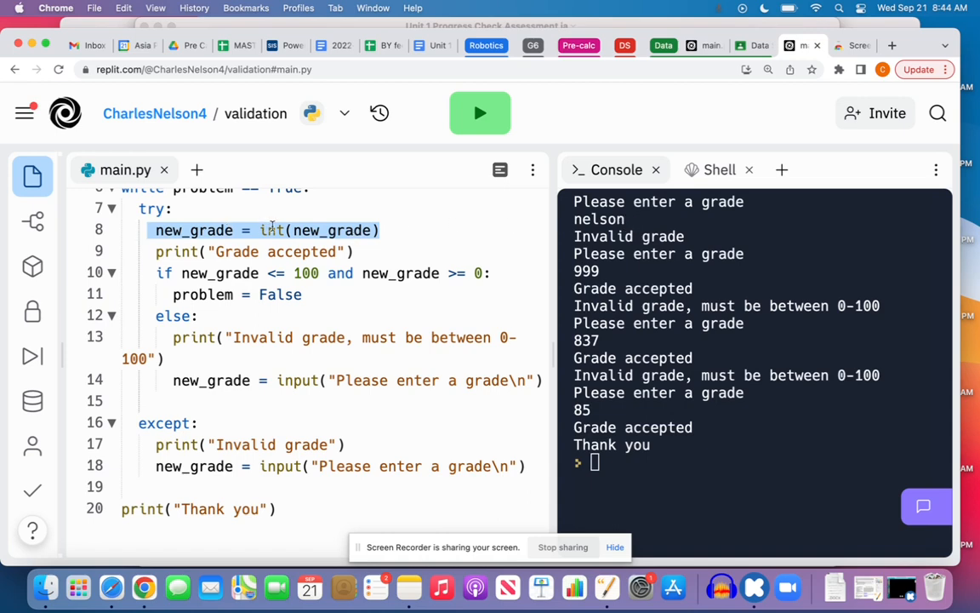
mouse_move(272, 230)
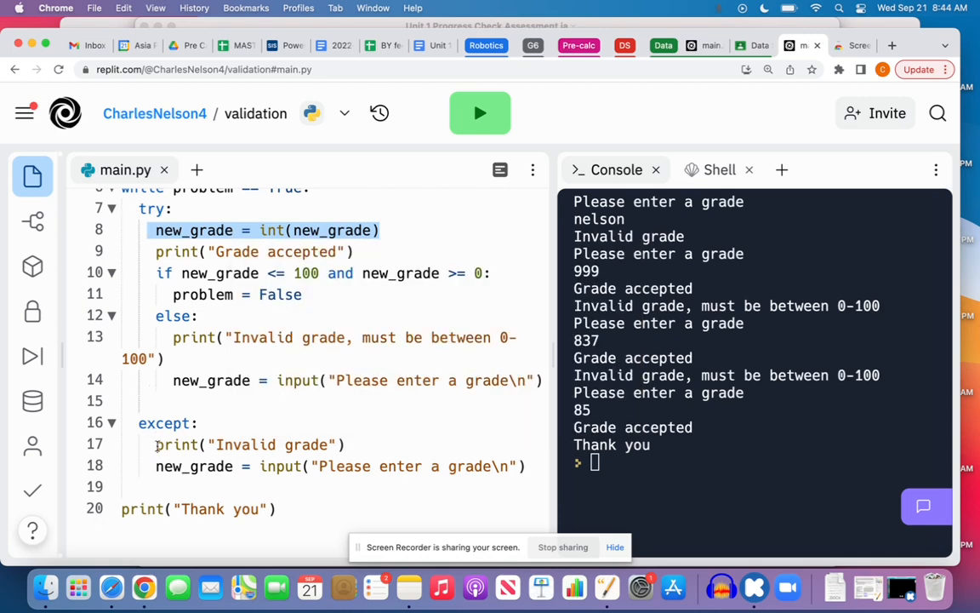
drag(156, 444, 526, 465)
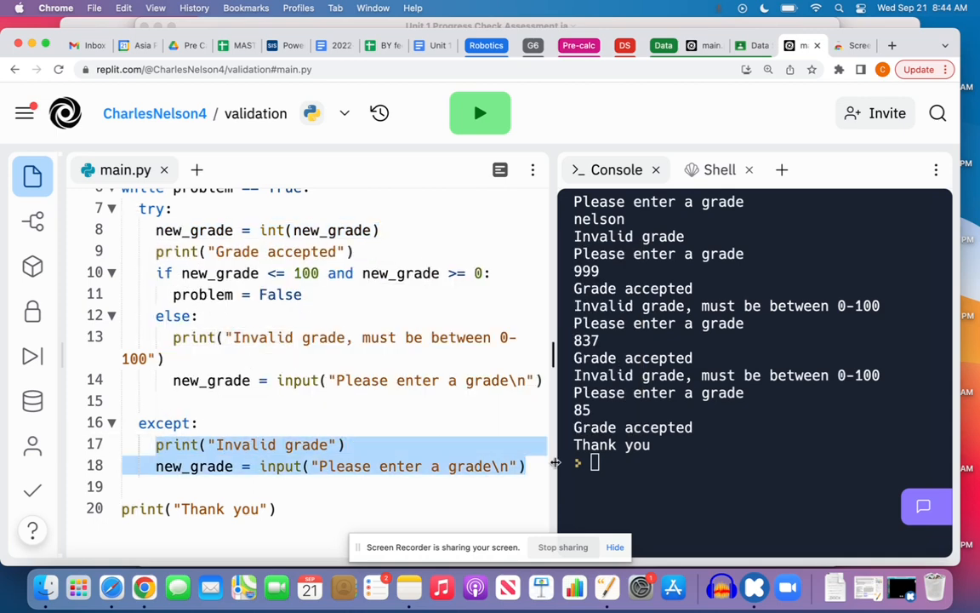
click(277, 508)
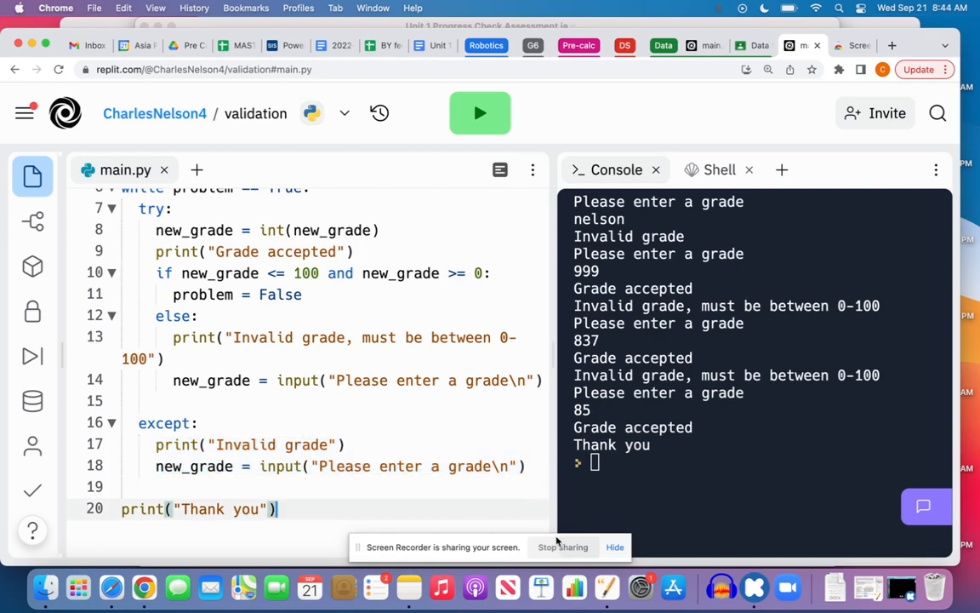